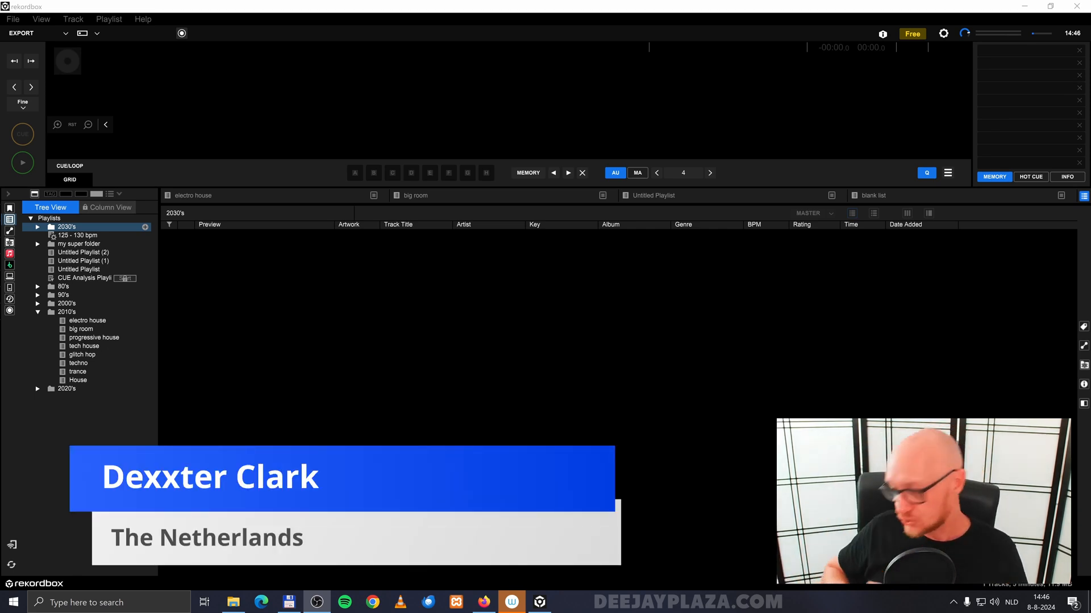
pyautogui.moveTo(966, 318)
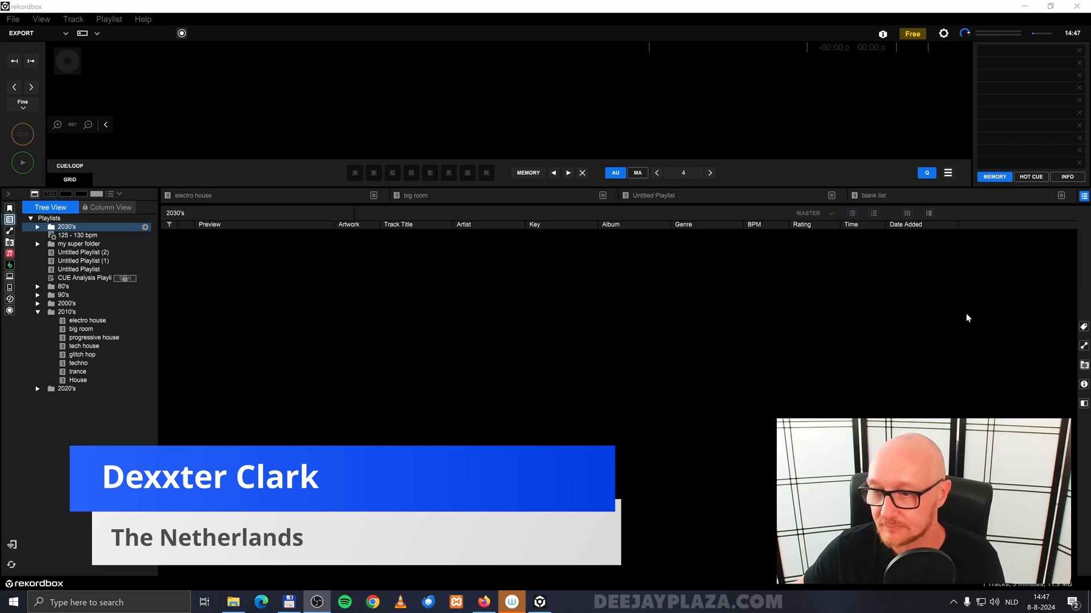
# Step: Close the ESD-USB drive window and show rekordbox's connected devices list
pyautogui.click(232, 602)
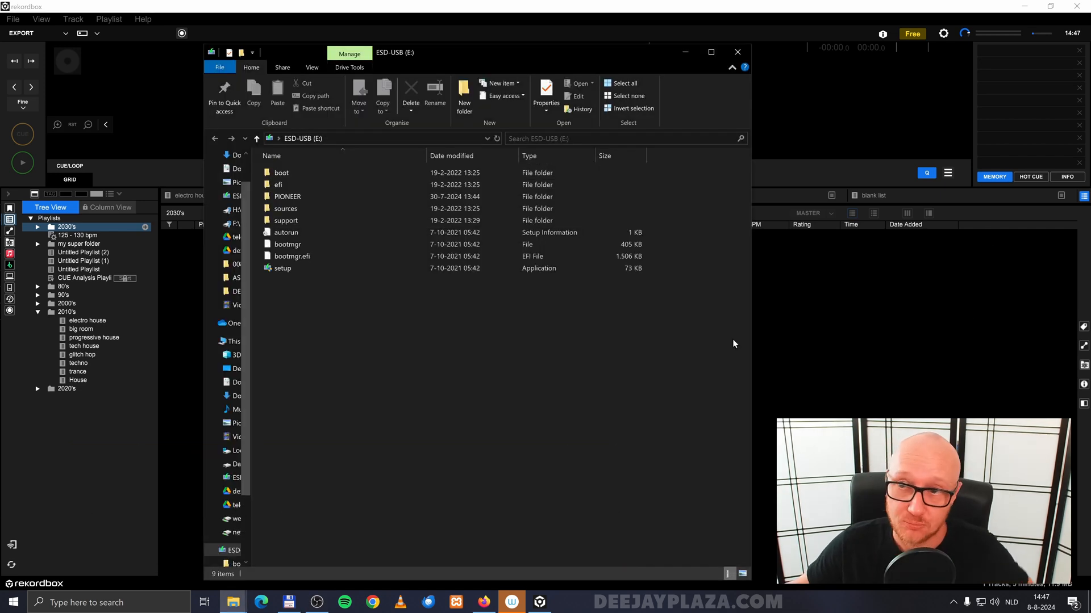
pyautogui.moveTo(735, 58)
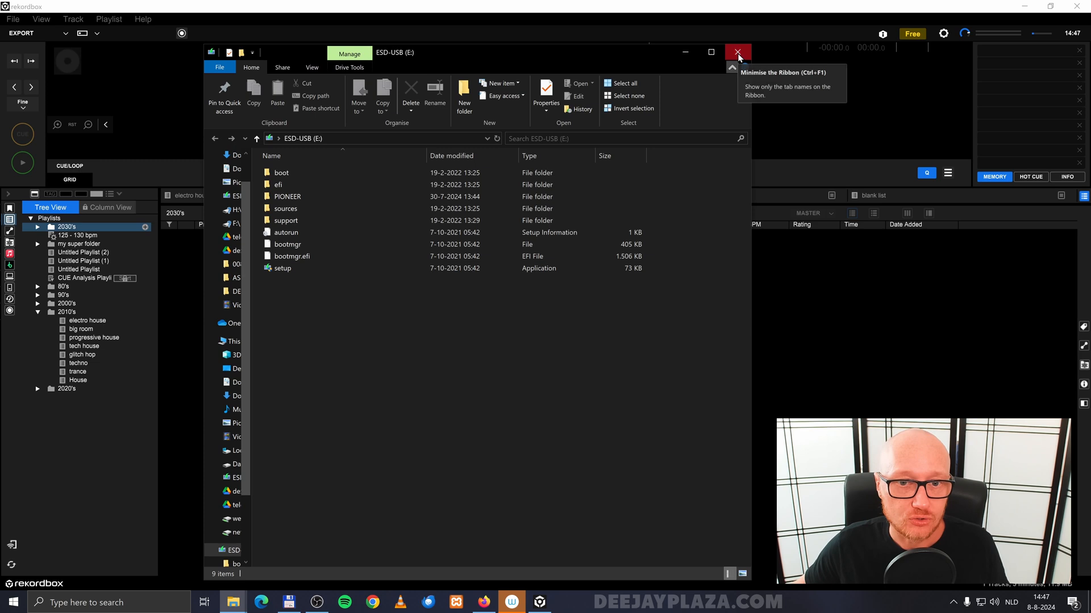
pyautogui.click(737, 53)
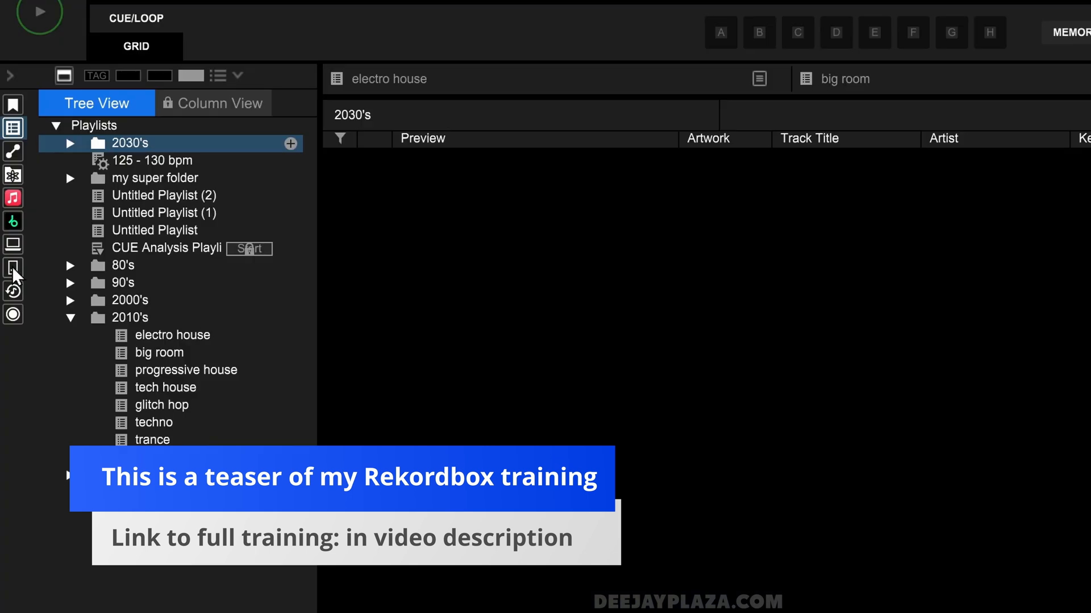
pyautogui.click(13, 267)
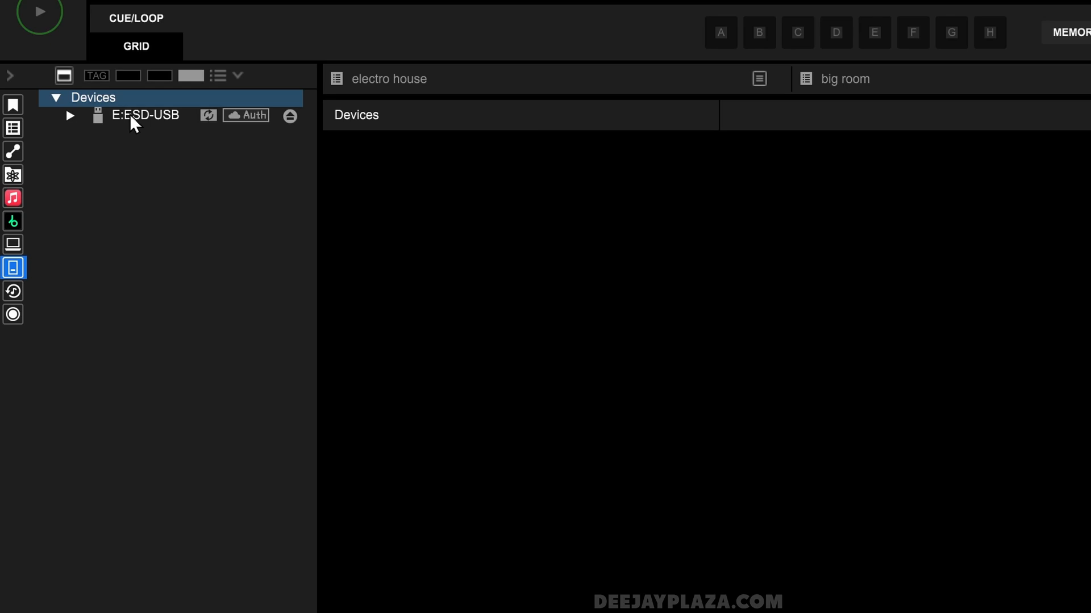
# Step: Expand E:ESD-USB, Device Library, its Playlists, and Device Library Plus sublists
pyautogui.click(68, 116)
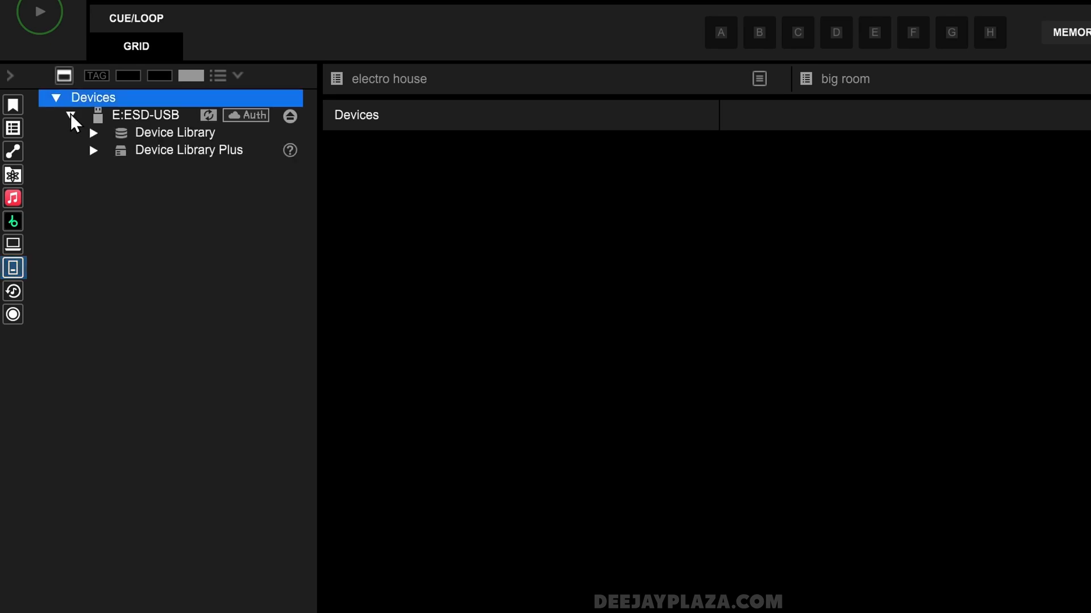
pyautogui.click(93, 133)
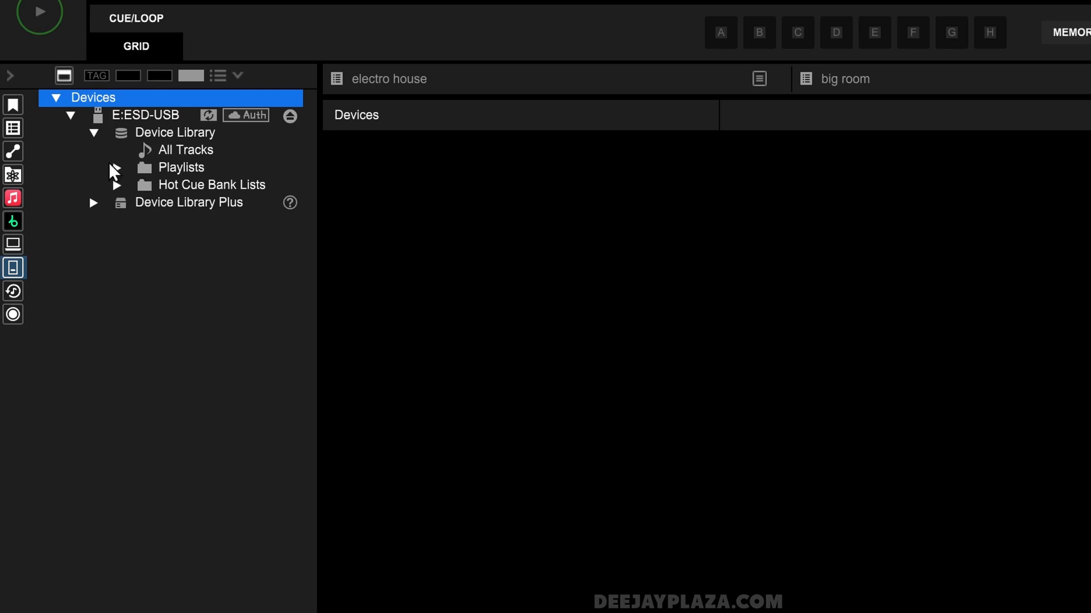
pyautogui.click(116, 168)
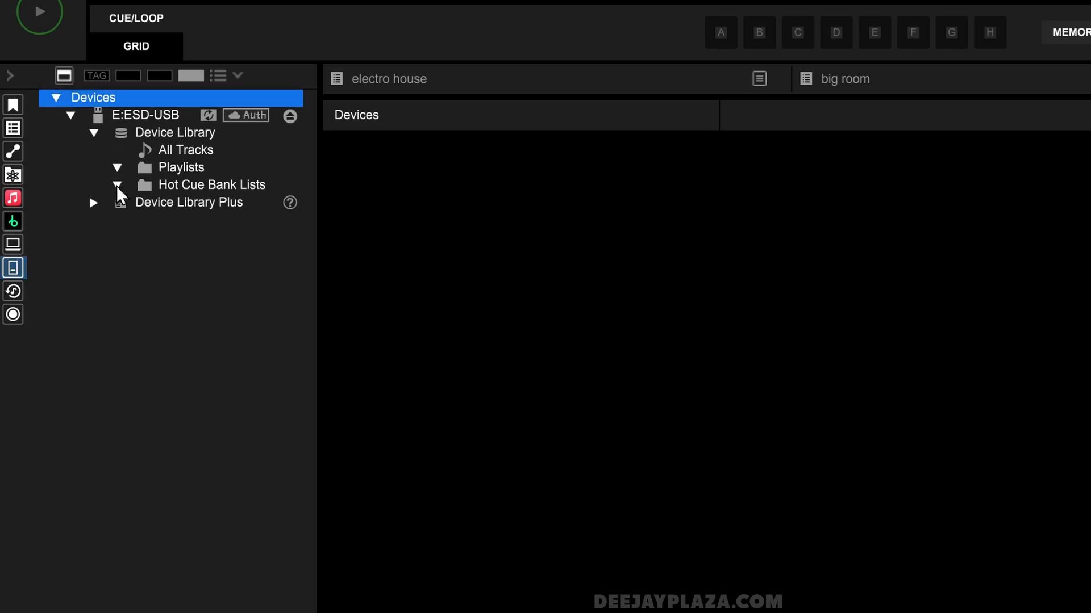
pyautogui.click(93, 202)
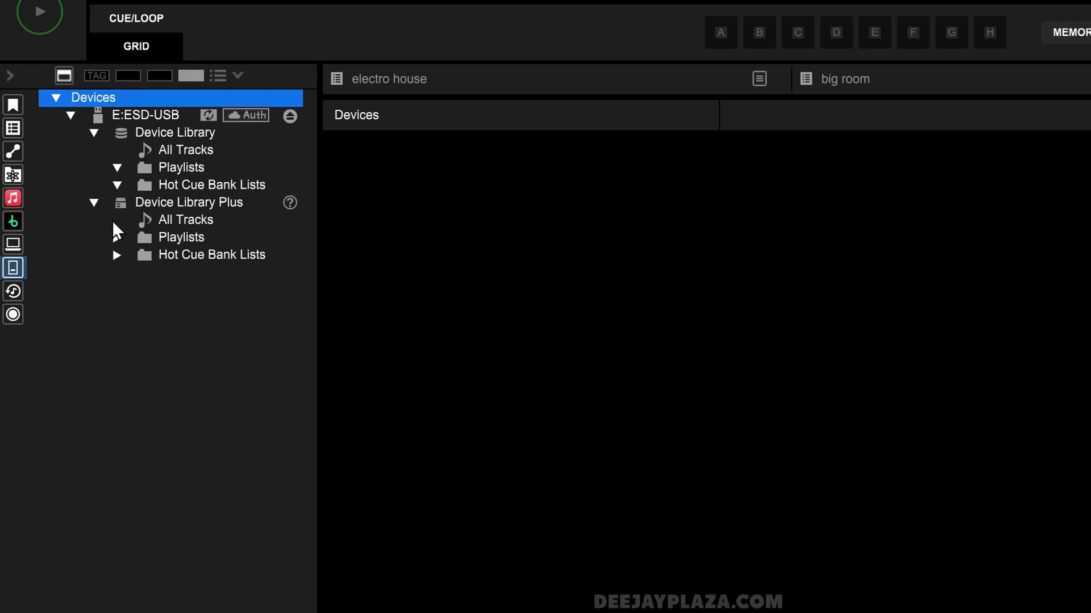
pyautogui.click(116, 254)
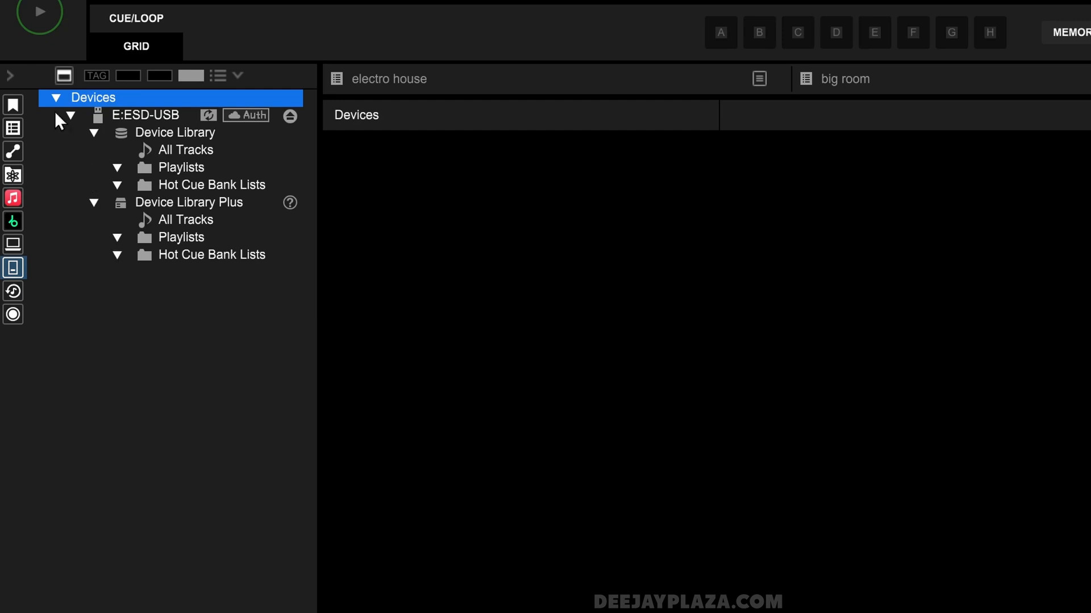
# Step: Export the dance playlist to E:ESD-USB and accept the HOT CUE equipment notice
pyautogui.click(68, 115)
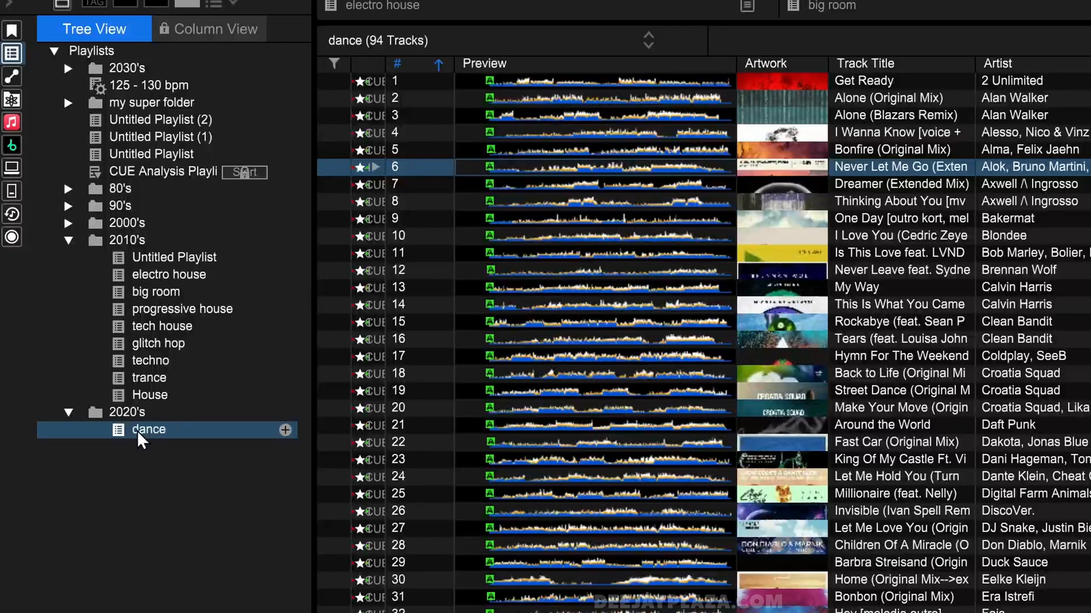
pyautogui.rightClick(149, 430)
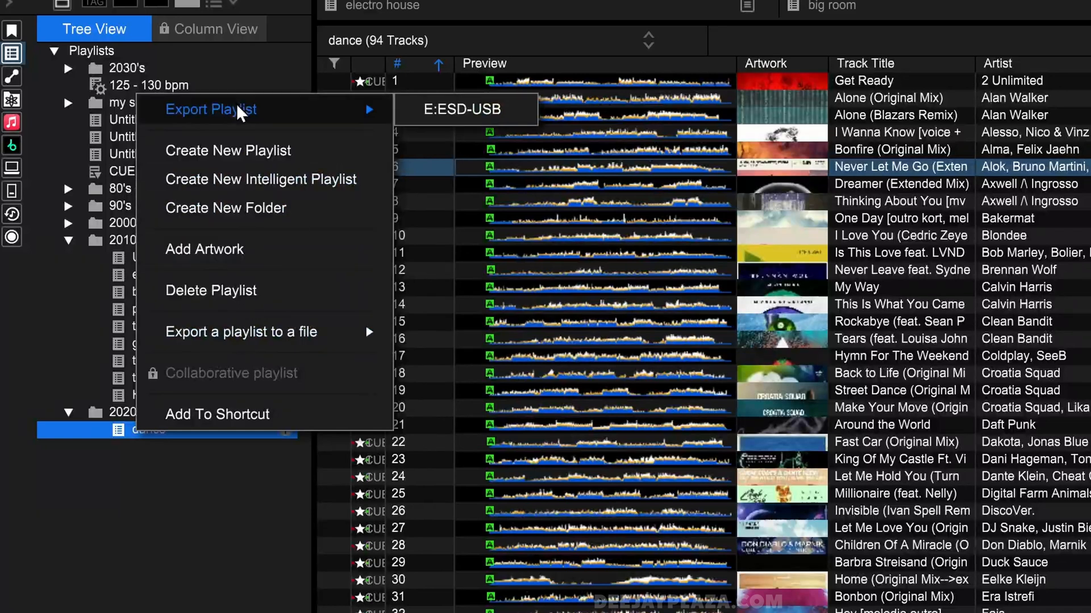
pyautogui.moveTo(455, 122)
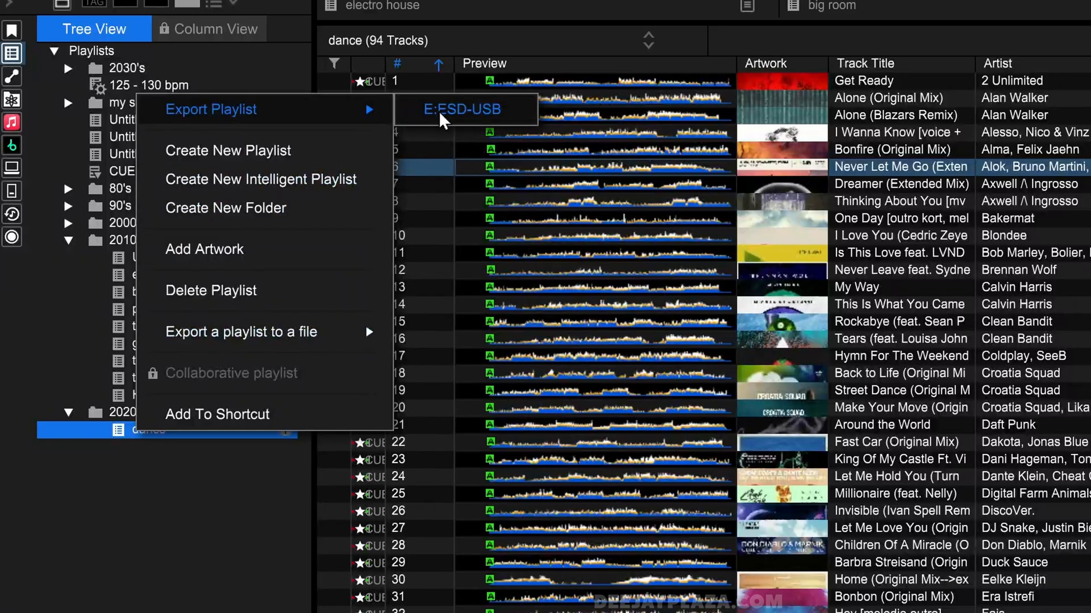
pyautogui.moveTo(453, 120)
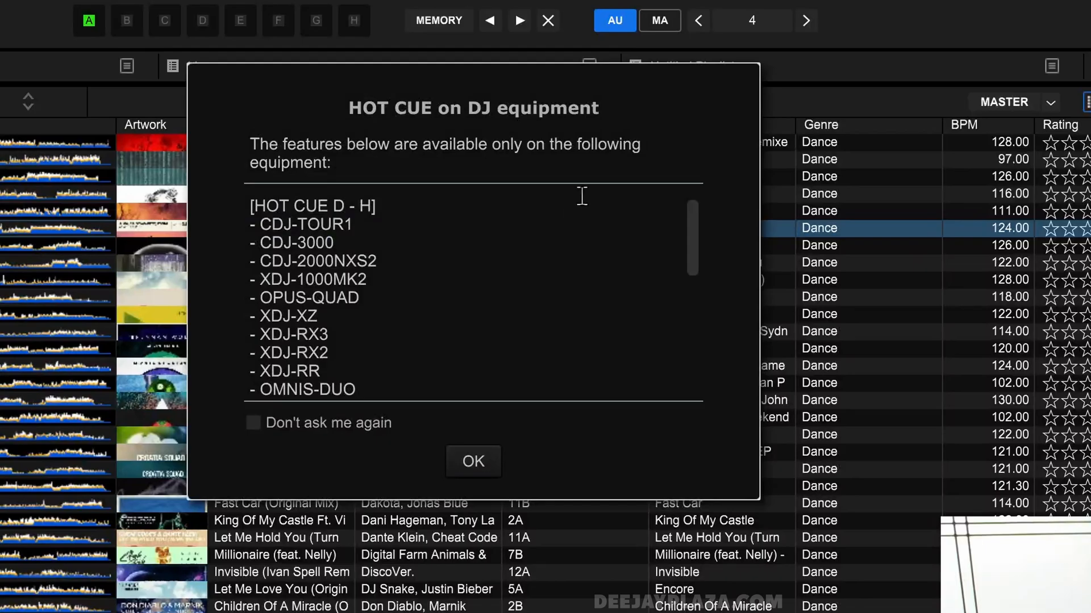
pyautogui.moveTo(558, 182)
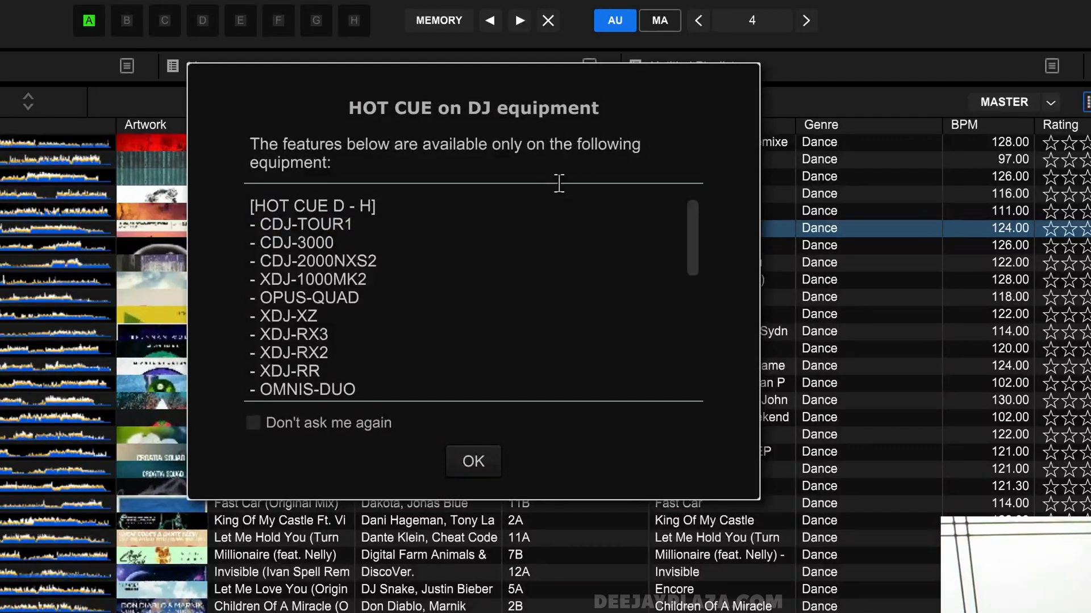
pyautogui.moveTo(487, 388)
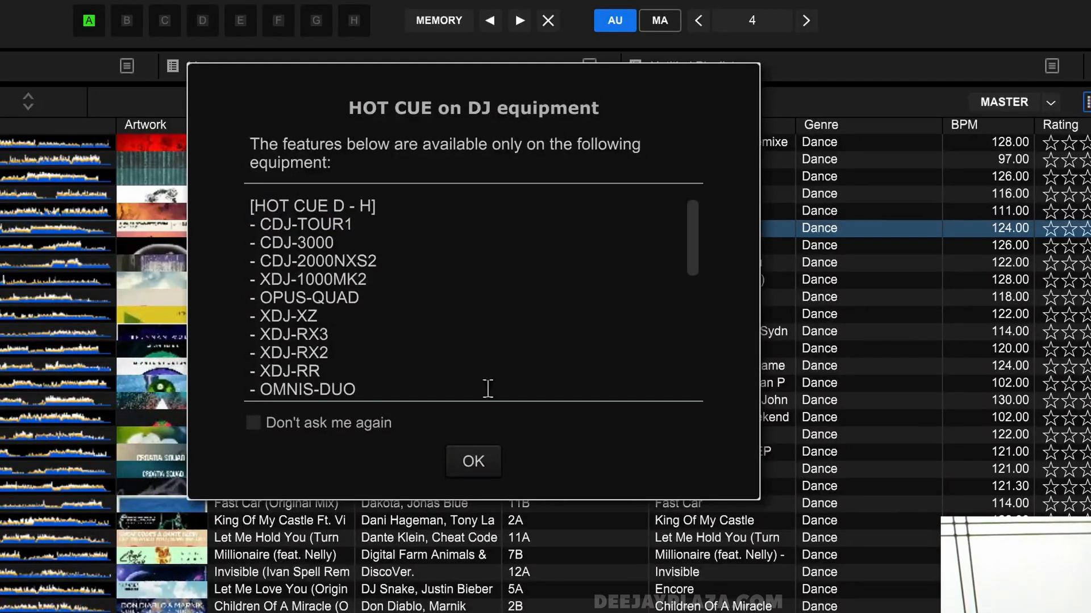
pyautogui.click(473, 461)
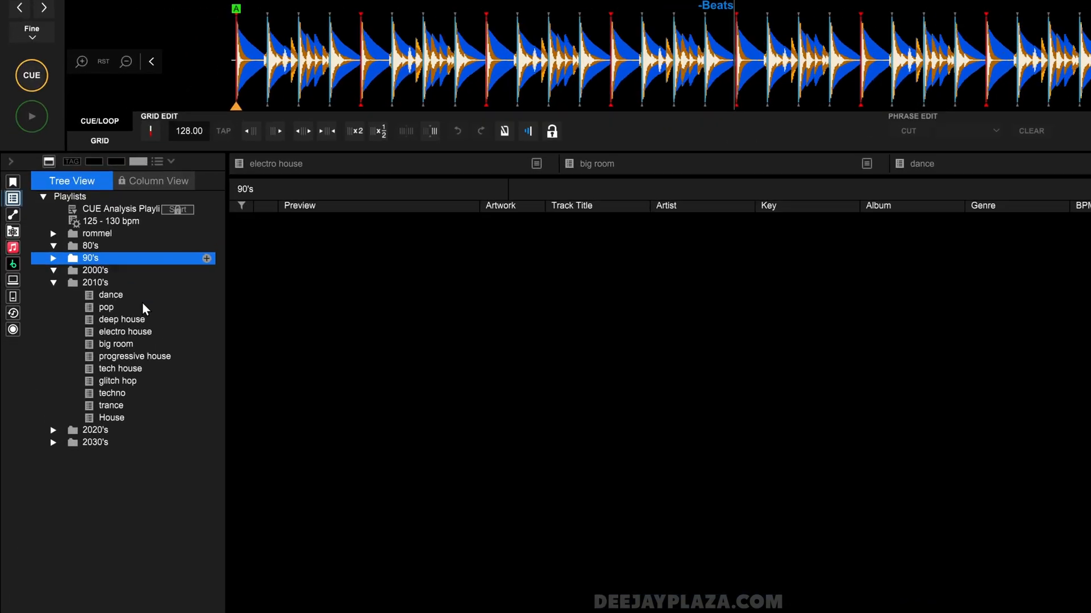
# Step: Browse electro house, deep house and big room, then export the 2010's folder to H:ESD-USB
pyautogui.click(125, 331)
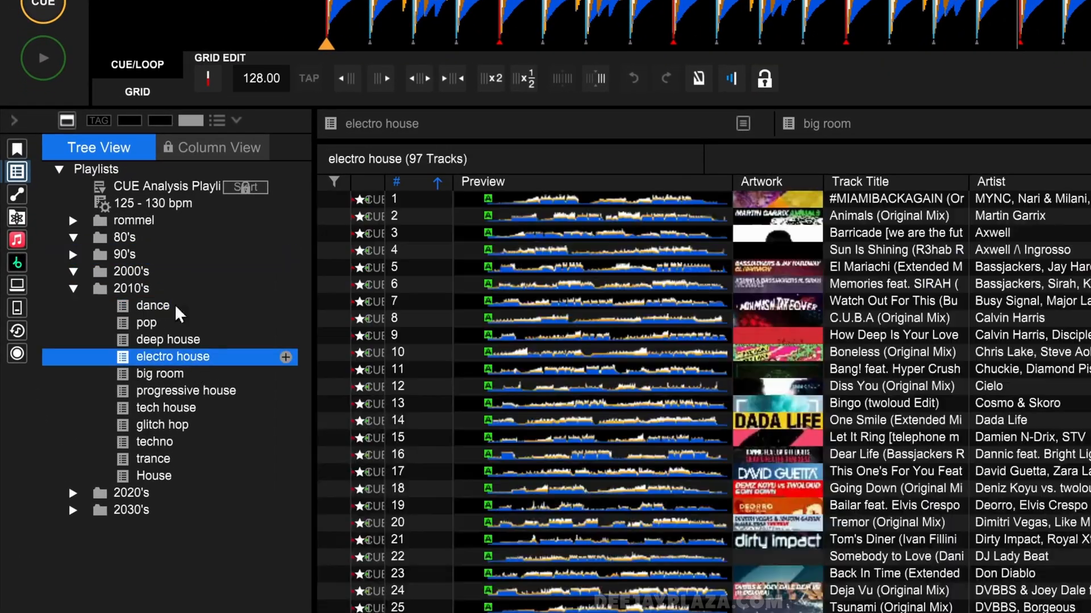
pyautogui.click(168, 340)
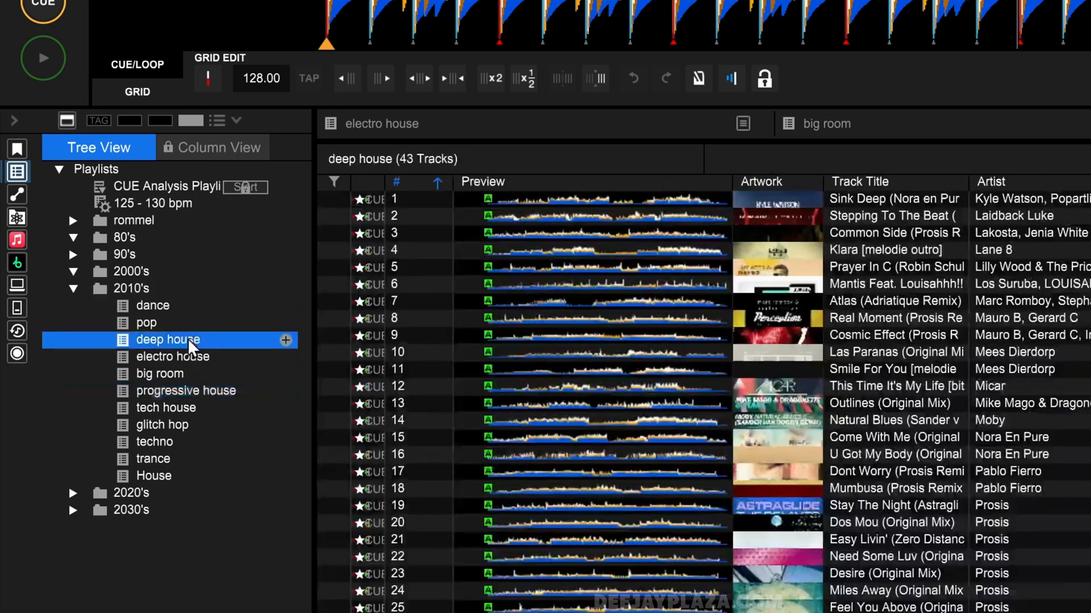
pyautogui.click(158, 374)
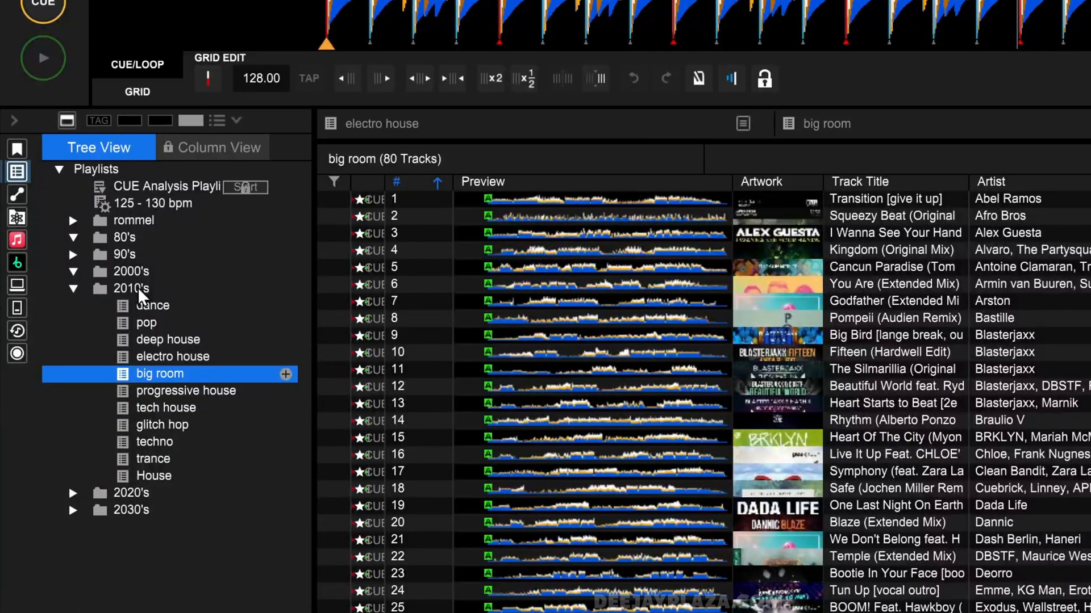
pyautogui.rightClick(131, 288)
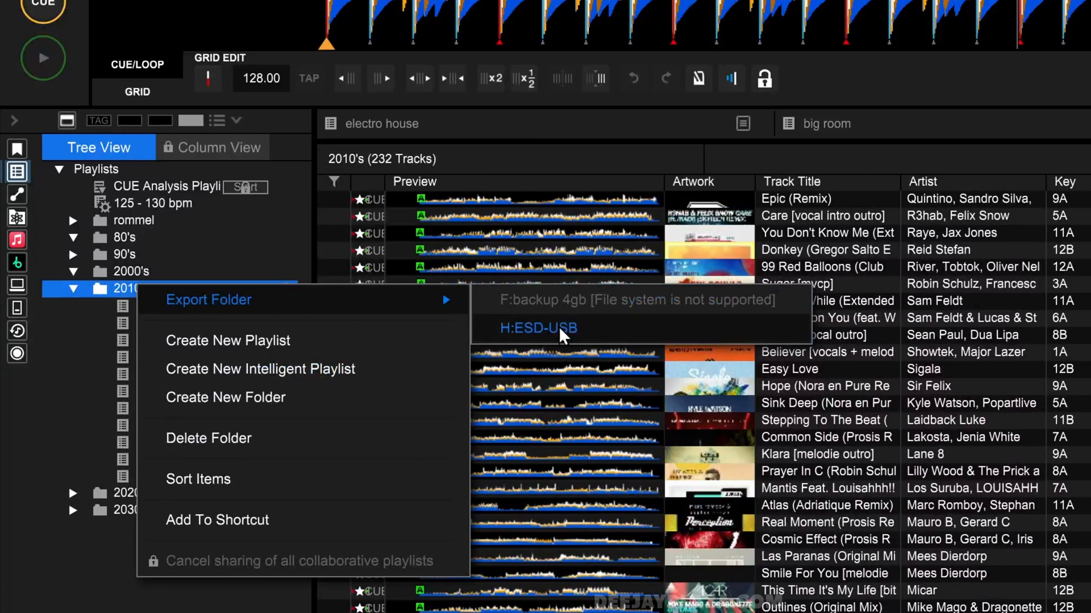
pyautogui.moveTo(594, 342)
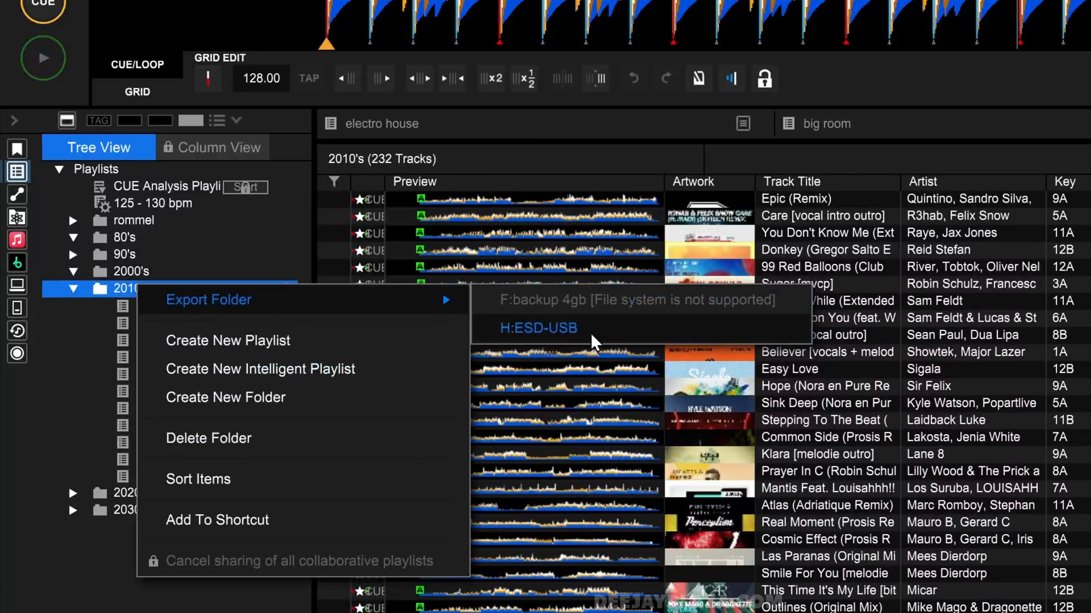
pyautogui.click(133, 220)
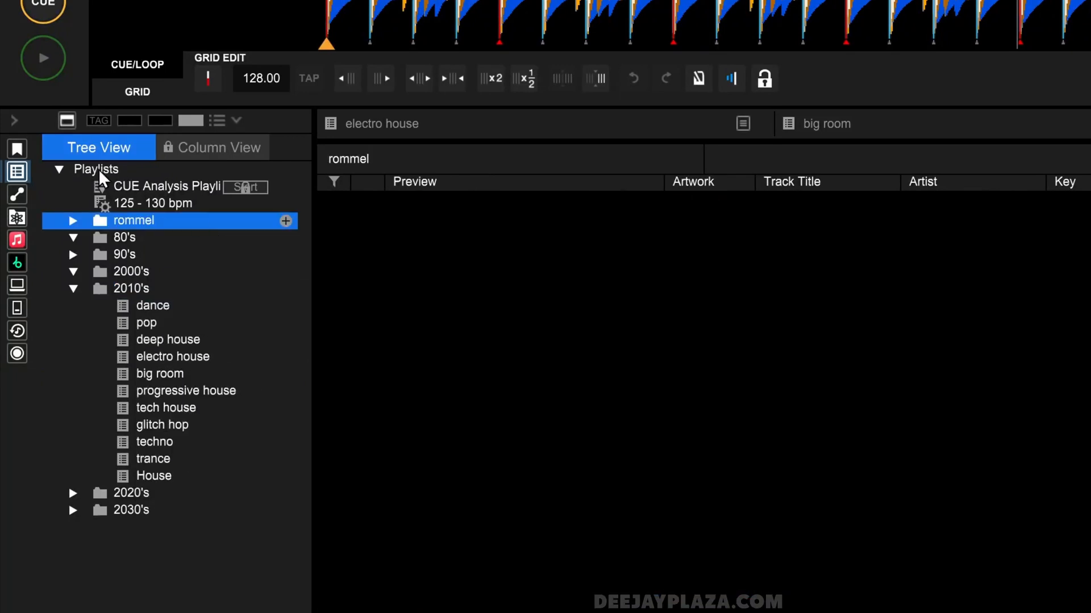
# Step: Export the top-level Playlists node, all 385 tracks, to H:ESD-USB
pyautogui.rightClick(94, 169)
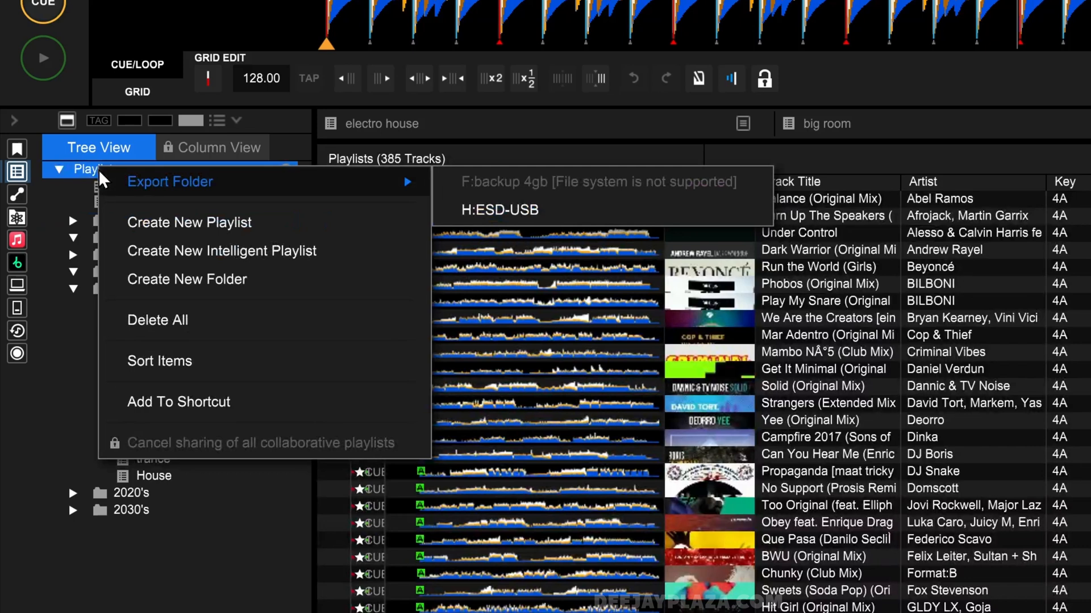
pyautogui.moveTo(125, 189)
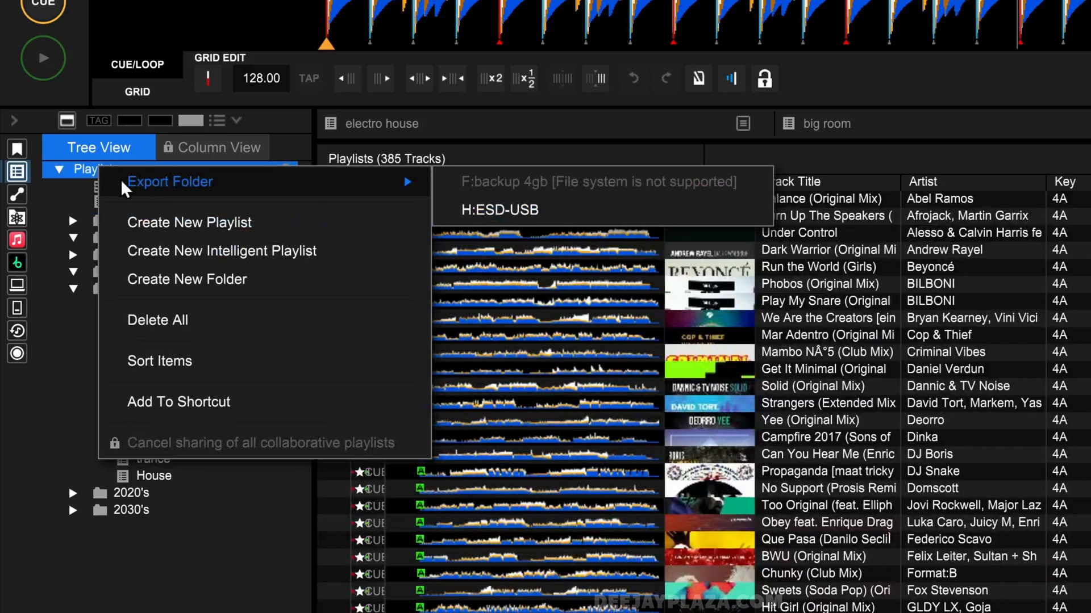
pyautogui.moveTo(521, 210)
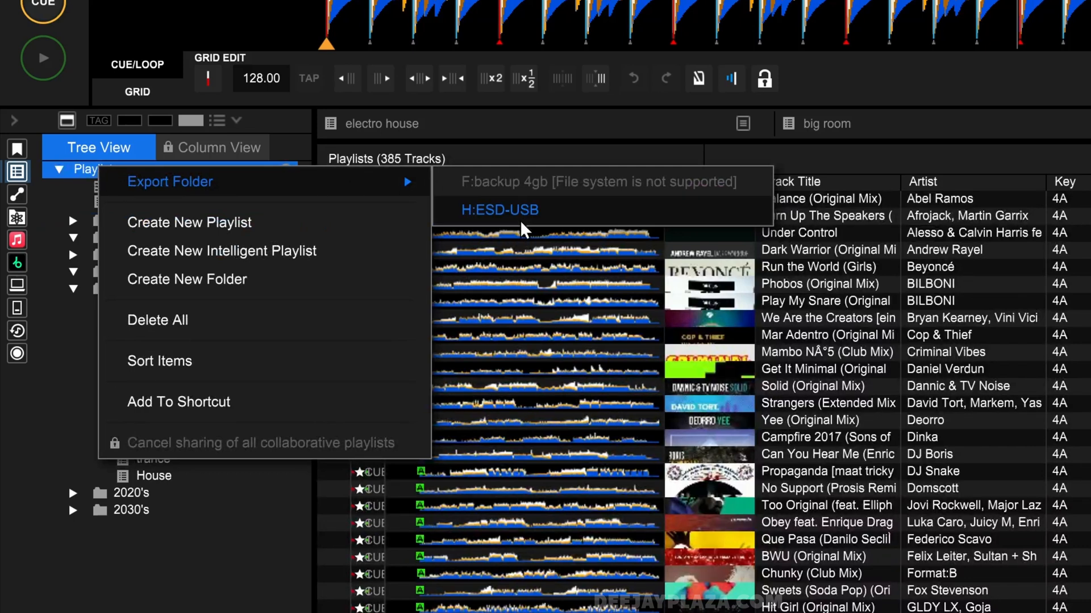
pyautogui.moveTo(550, 214)
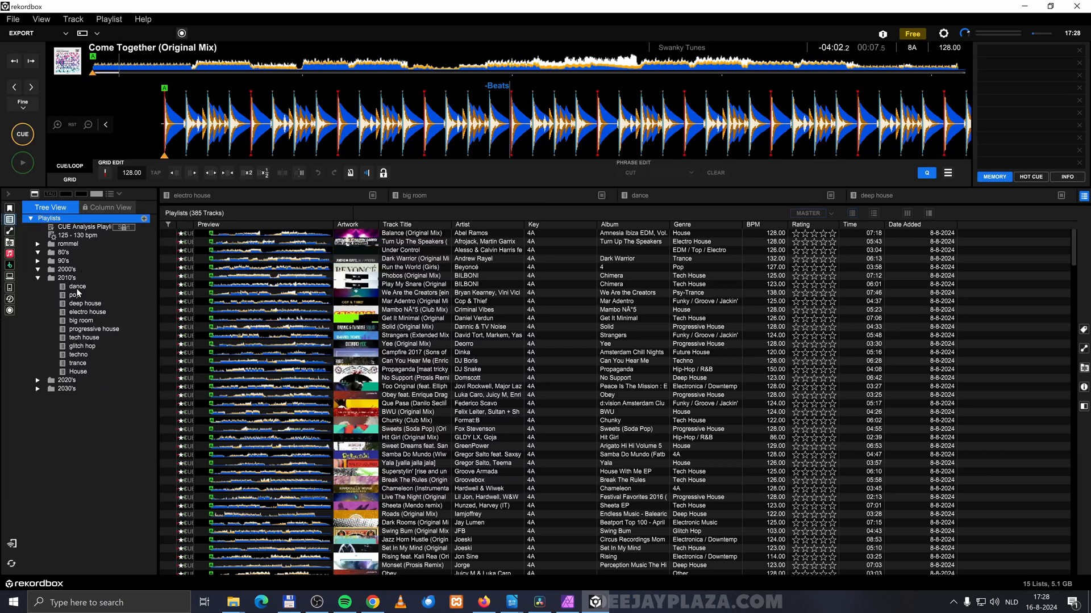
# Step: Export the 12-track dance playlist under 2010's to H:ESD-USB
pyautogui.rightClick(77, 286)
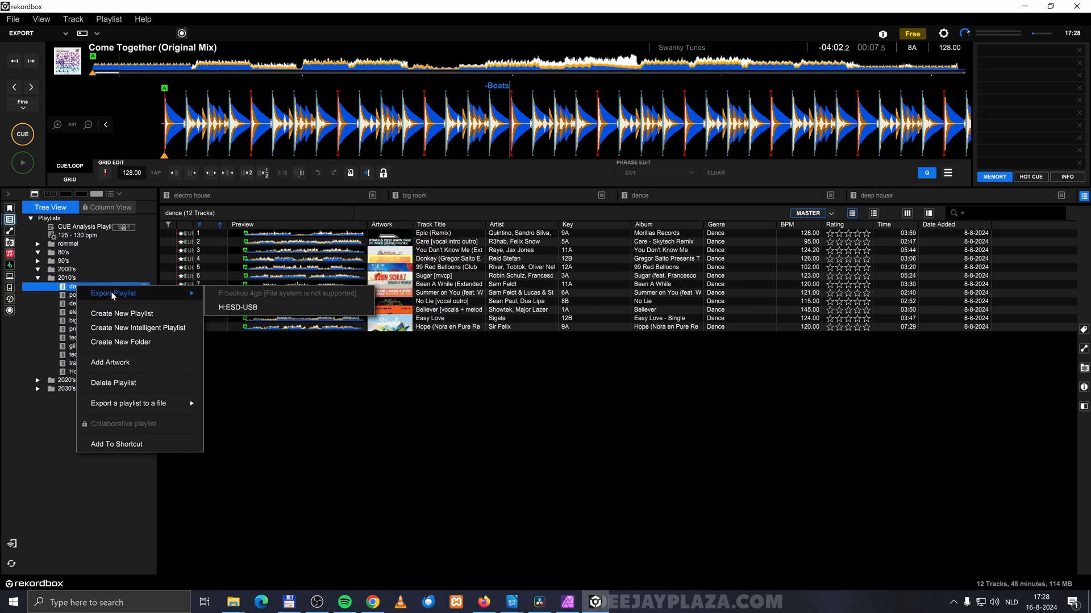
pyautogui.moveTo(111, 279)
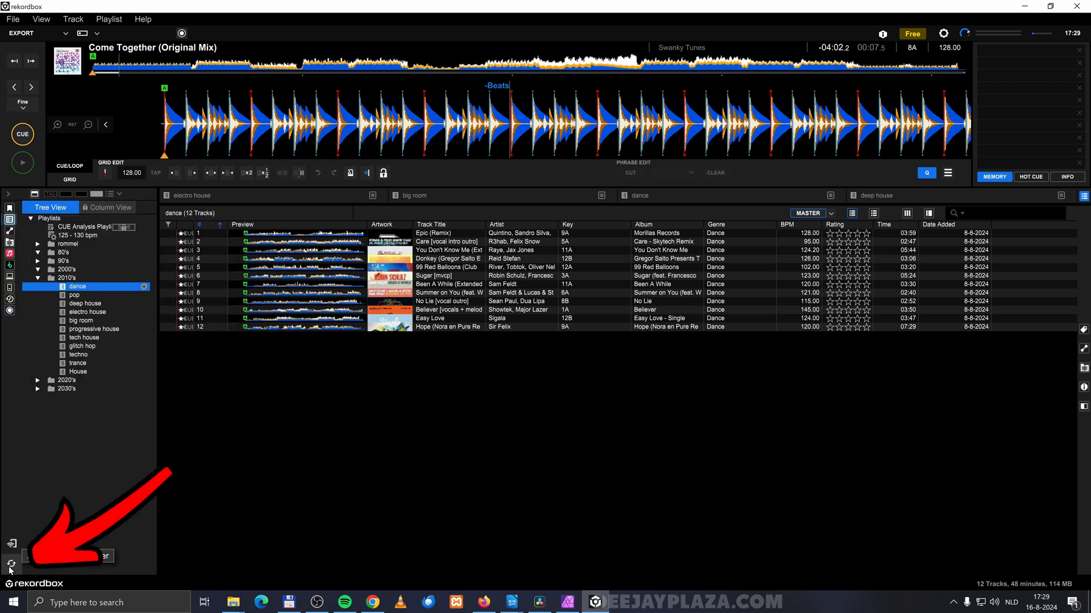
# Step: Open the Sync Manager from the bottom of the left sidebar
pyautogui.click(11, 569)
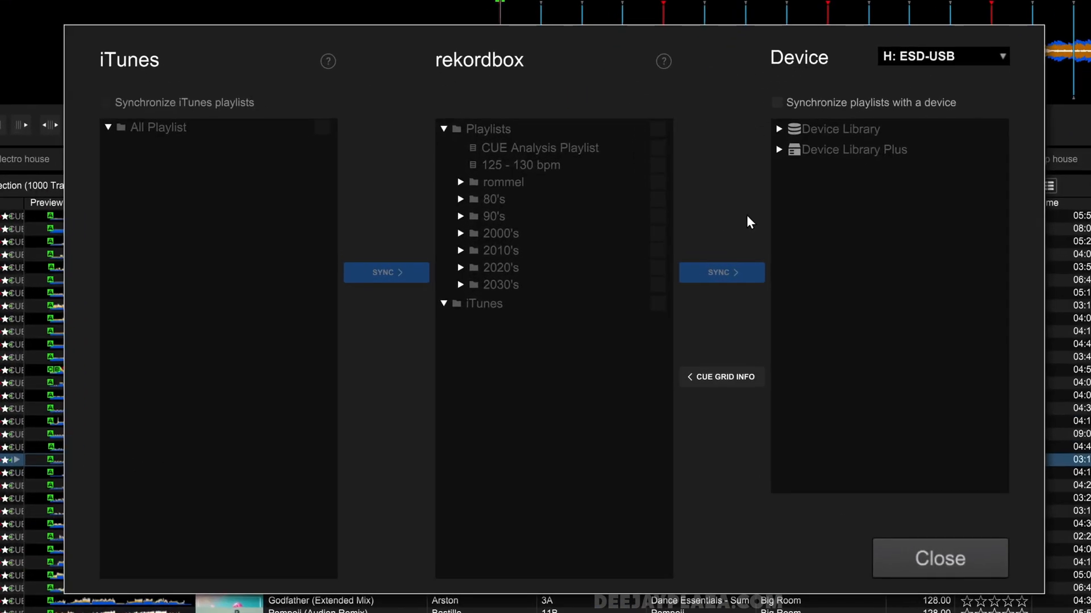
pyautogui.moveTo(217, 570)
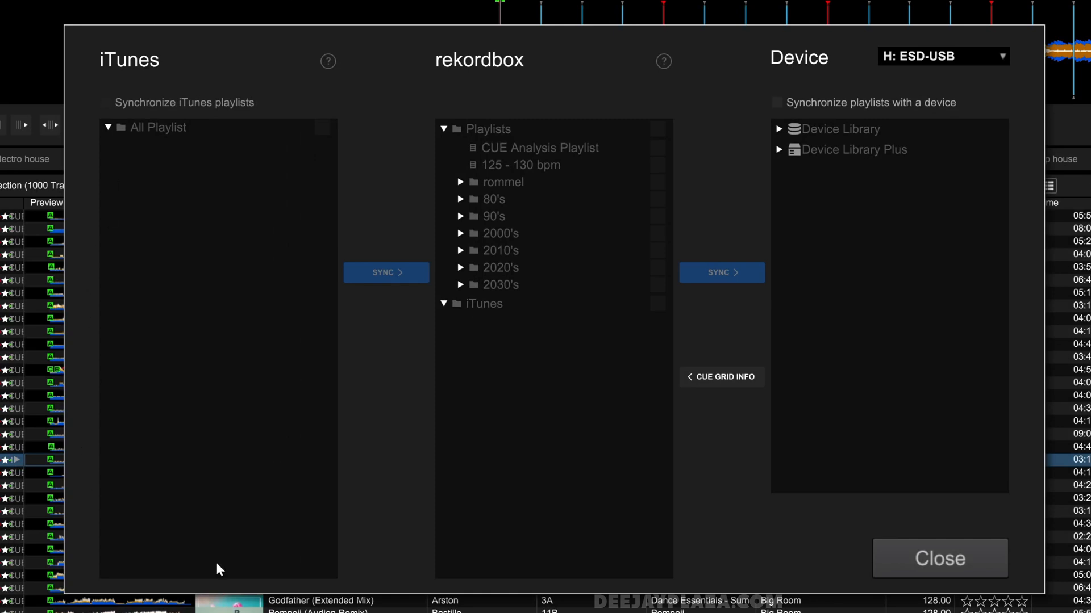
pyautogui.moveTo(594, 277)
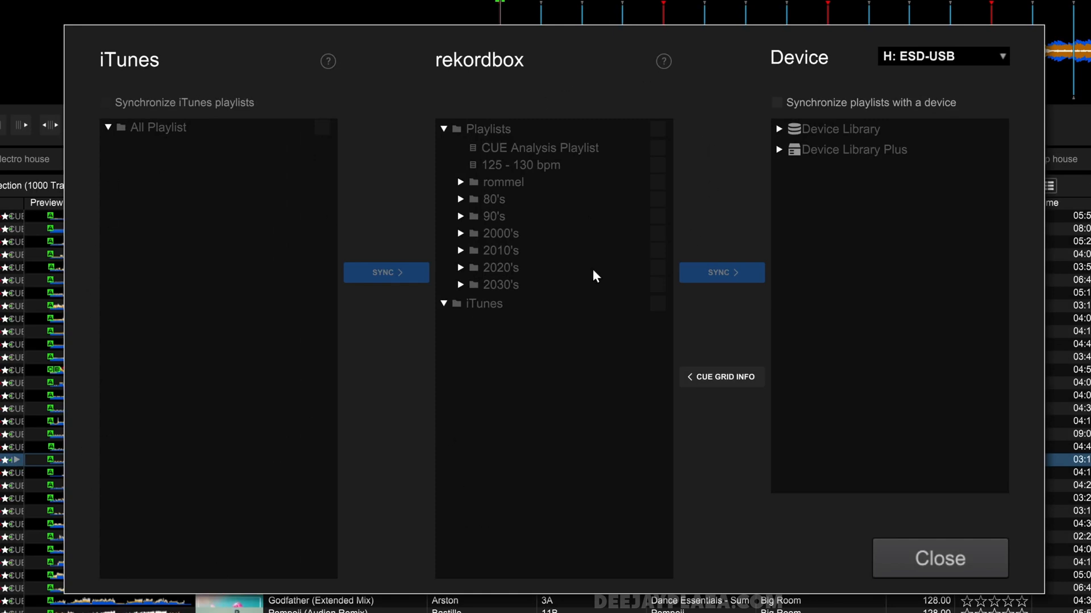
pyautogui.moveTo(864, 86)
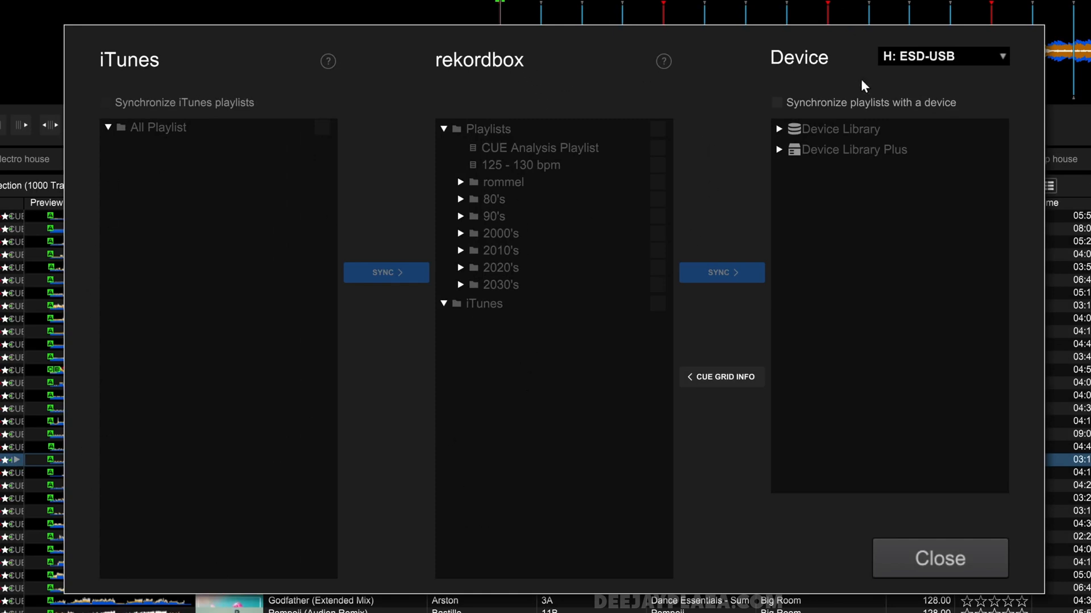
pyautogui.moveTo(872, 415)
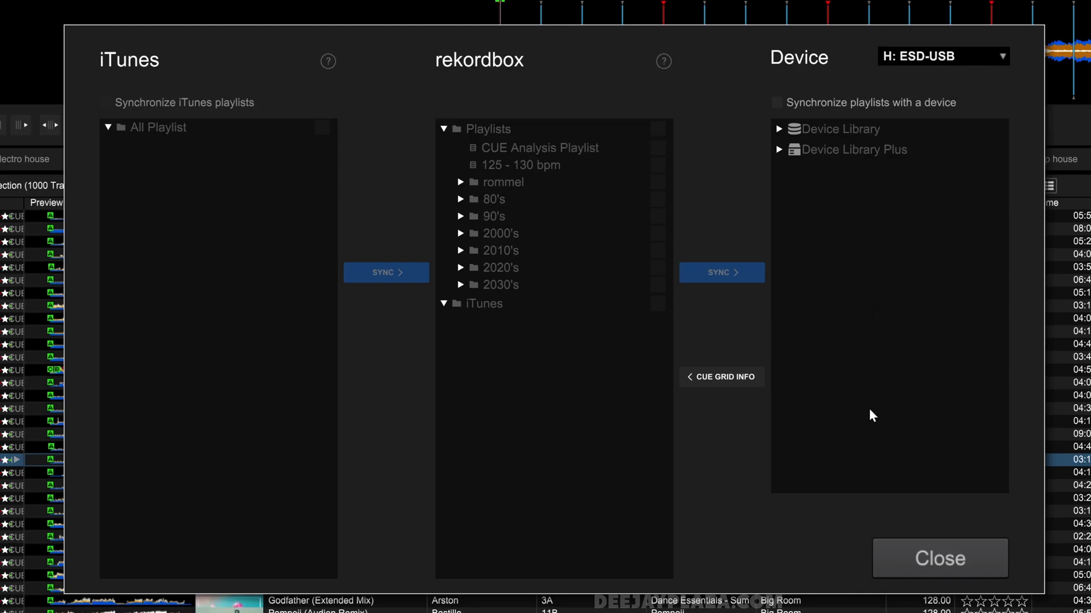
# Step: Keep H: ESD-USB as the device and enable 'Synchronize playlists with a device'
pyautogui.click(940, 56)
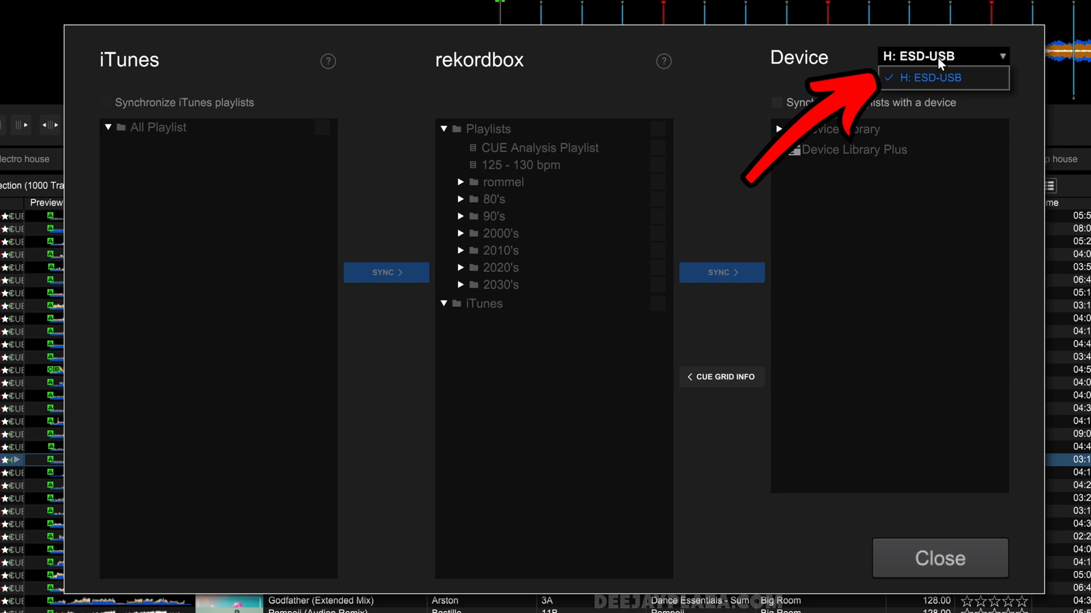
pyautogui.click(921, 78)
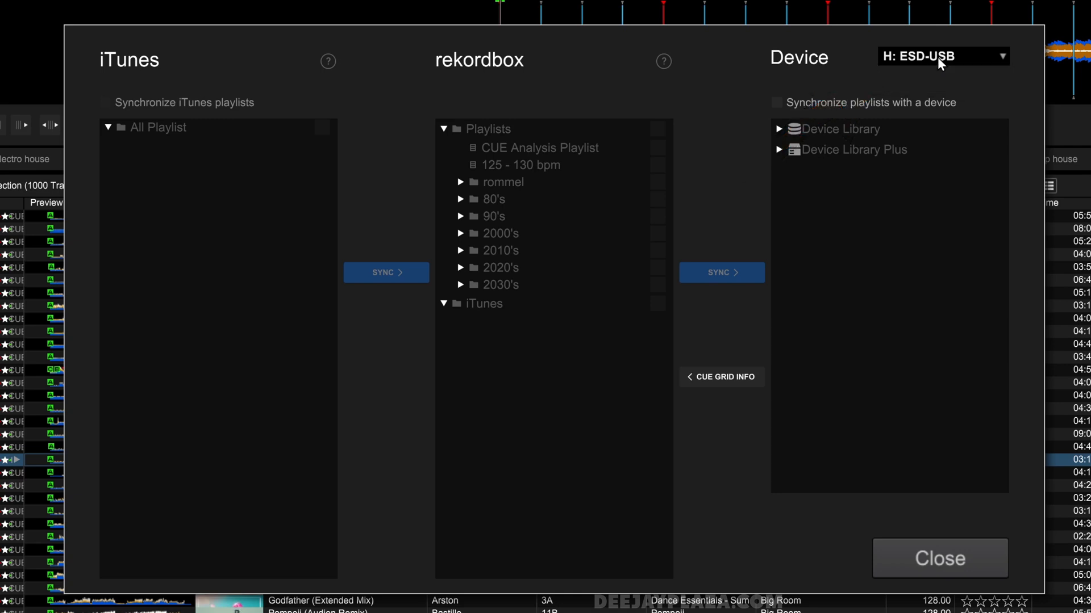
pyautogui.moveTo(588, 39)
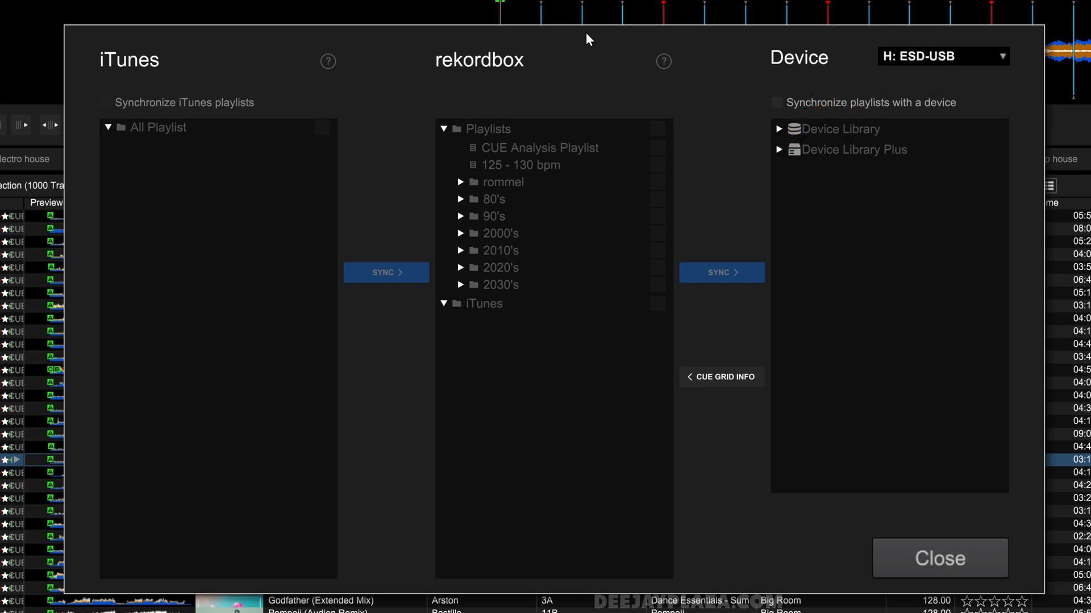
pyautogui.moveTo(886, 264)
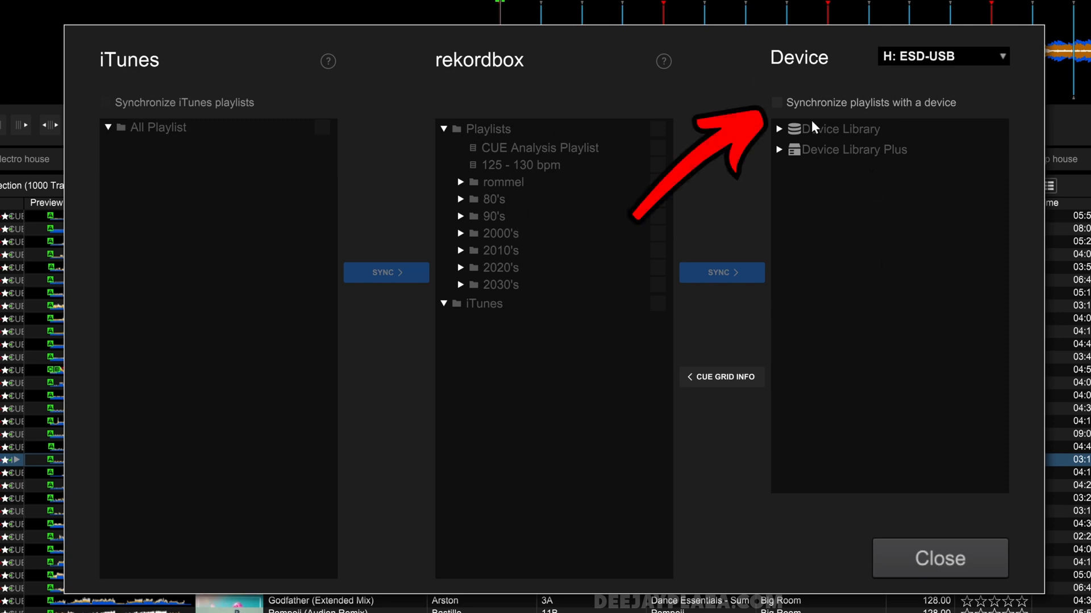
pyautogui.moveTo(777, 102)
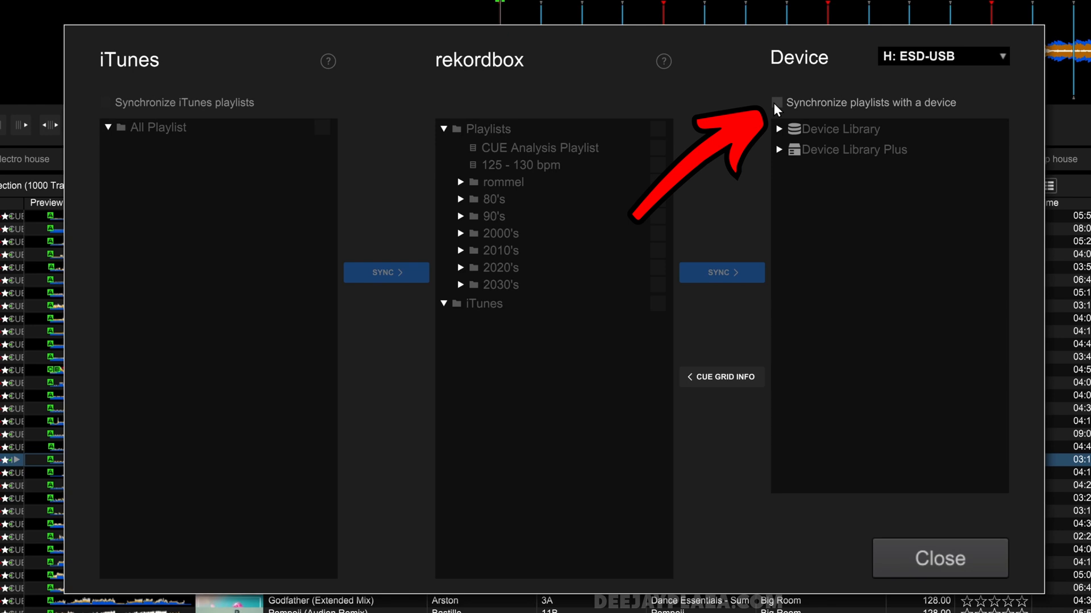
pyautogui.click(775, 102)
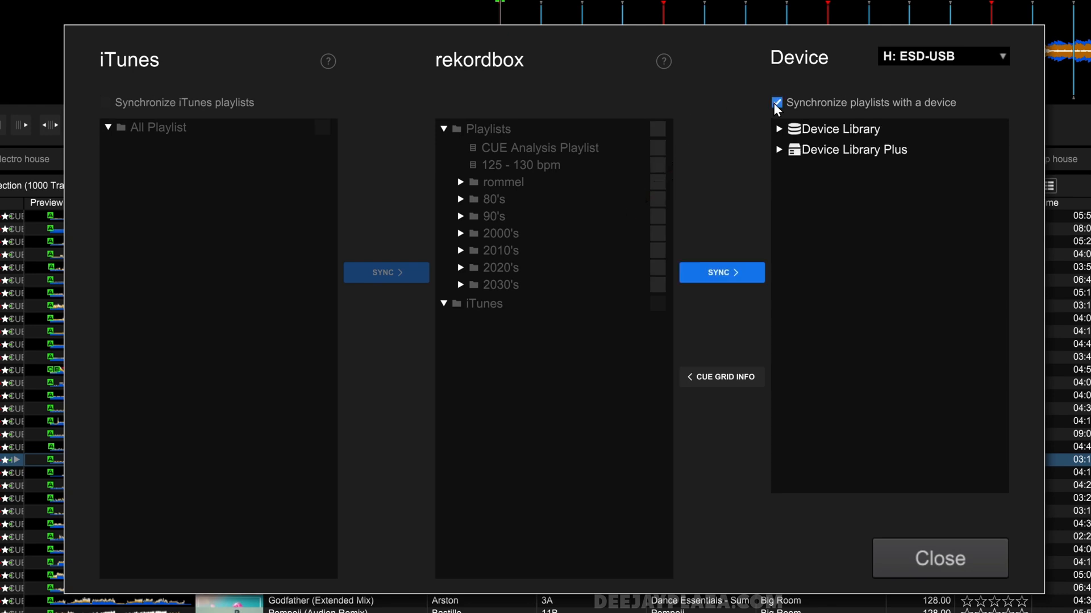
pyautogui.click(777, 102)
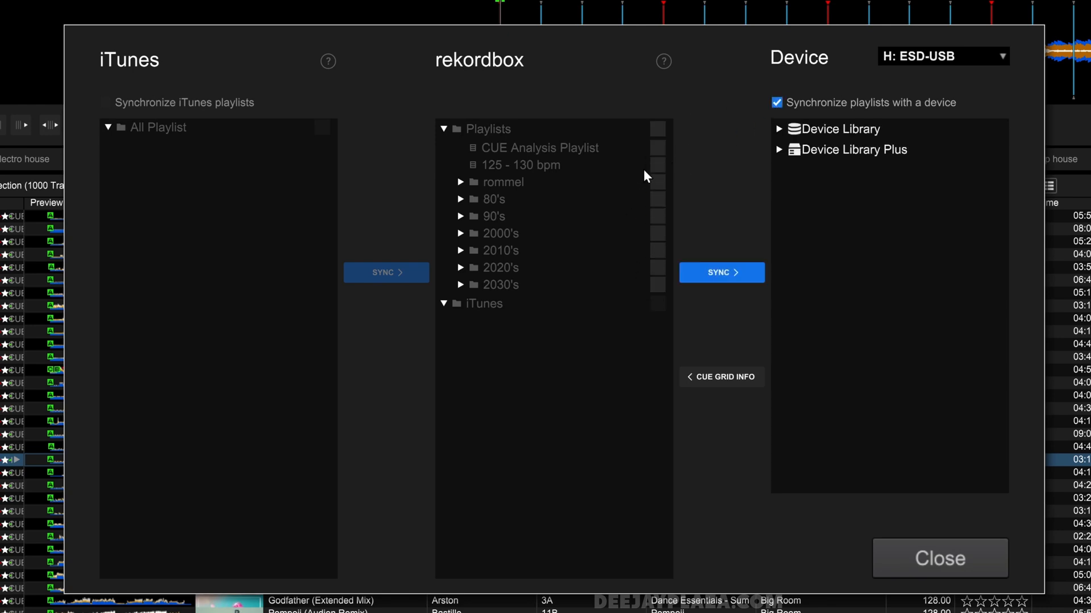
pyautogui.moveTo(637, 279)
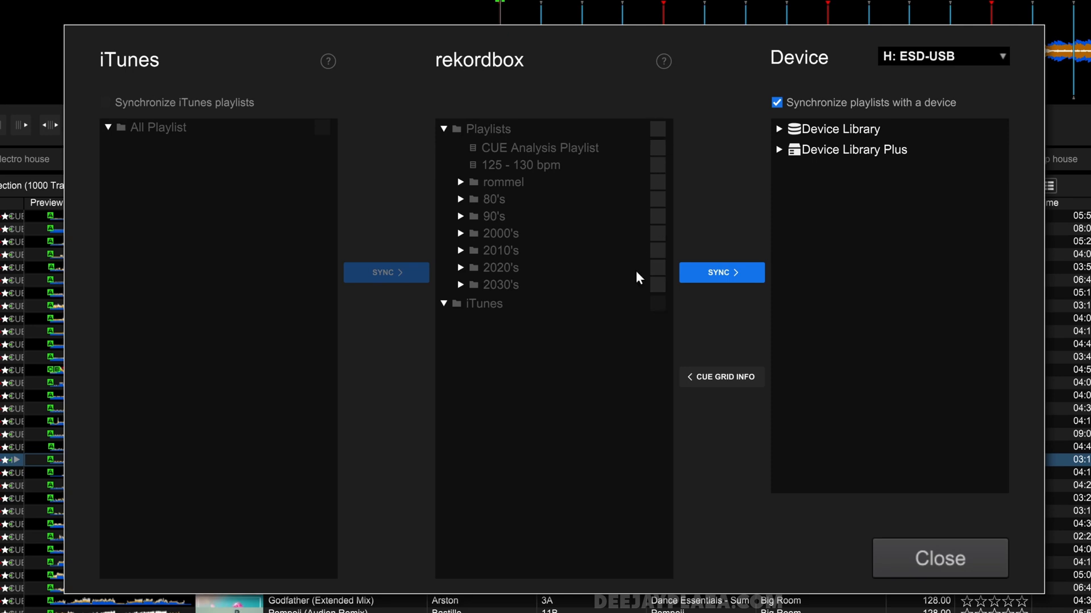
# Step: Expand the playlist tree, tick deep house and electro house, then tick the 2010's folder
pyautogui.click(460, 250)
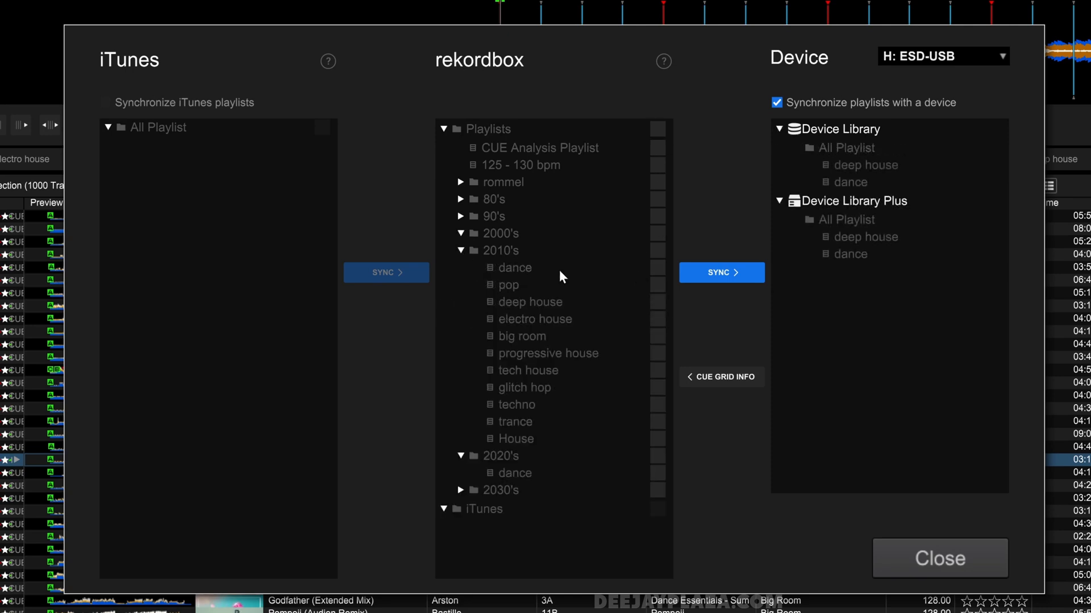
pyautogui.moveTo(658, 306)
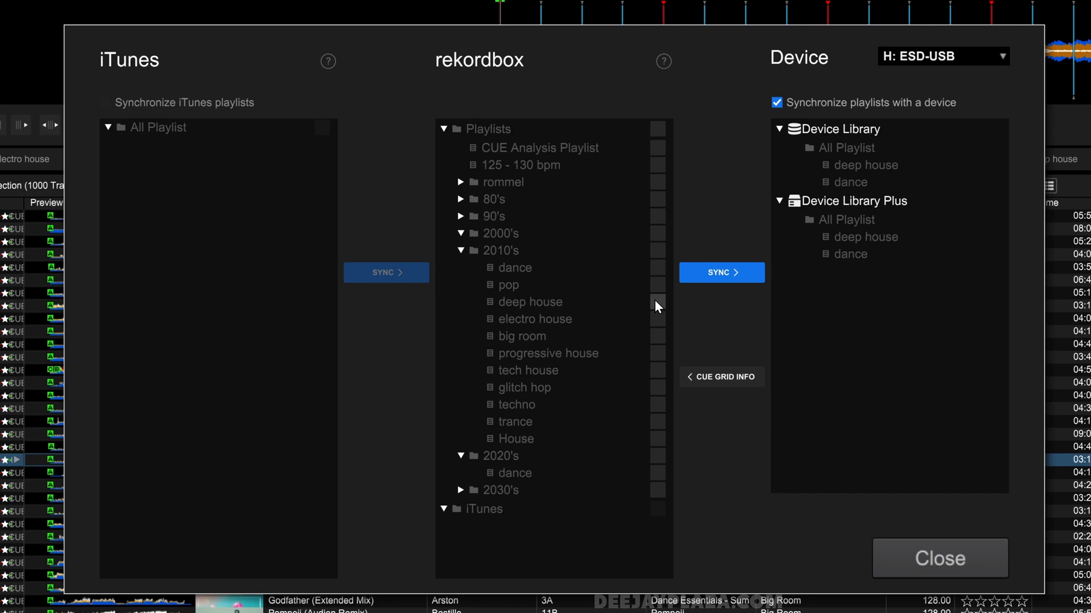
pyautogui.click(657, 319)
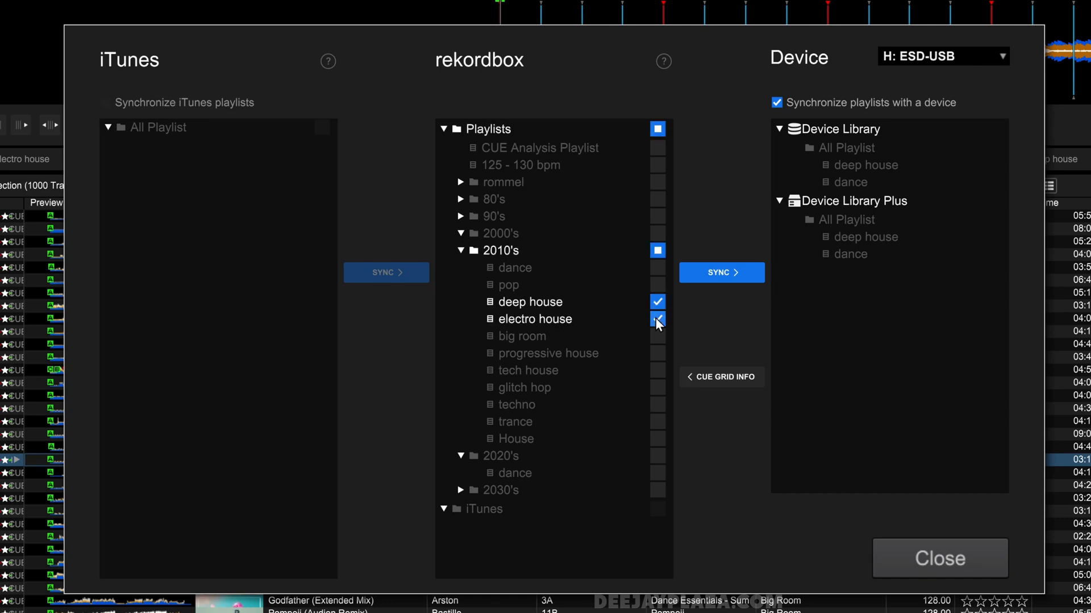
pyautogui.click(657, 319)
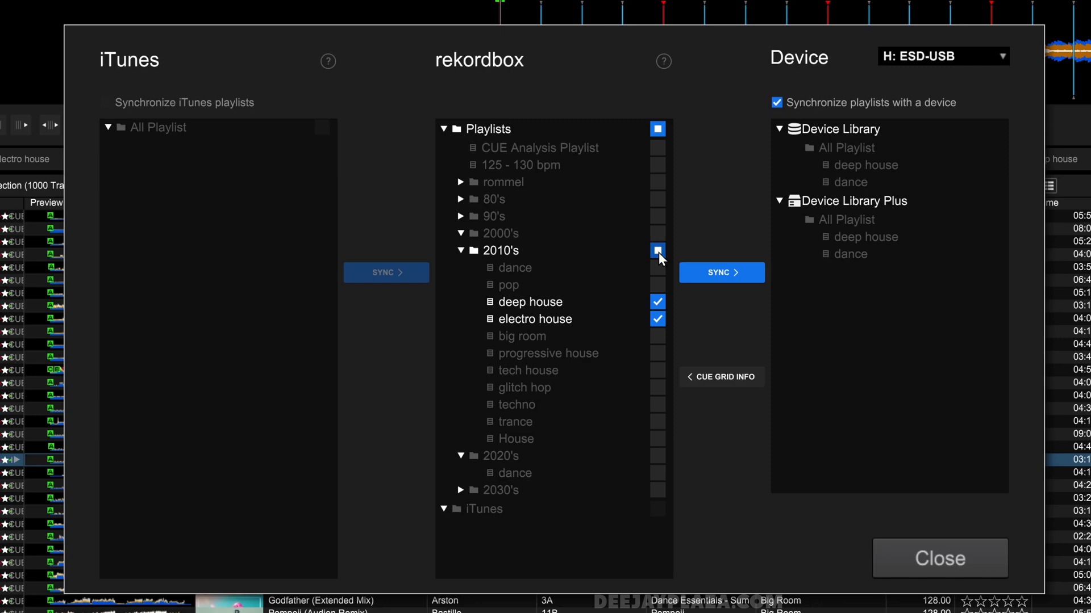
pyautogui.click(657, 251)
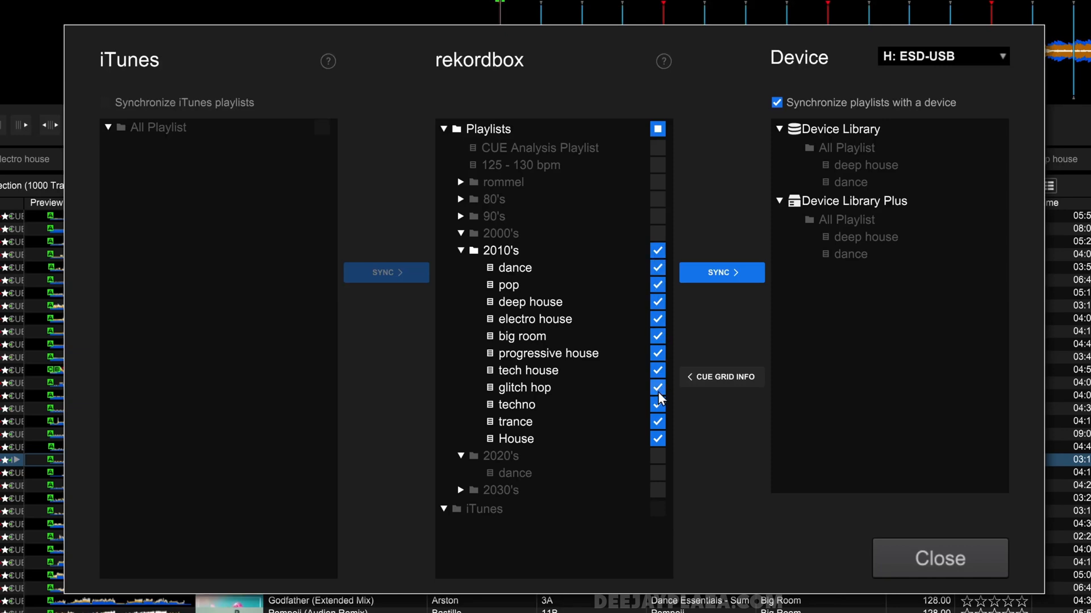
pyautogui.click(656, 250)
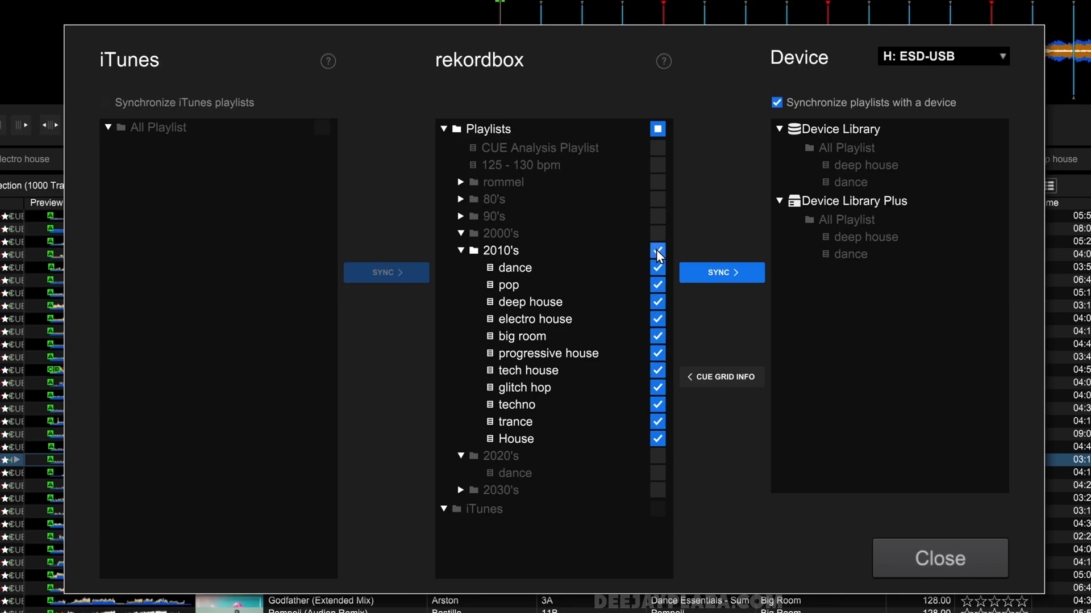
# Step: Run SYNC for the checked playlists and expand the drive's 2010's folder to see eleven playlists
pyautogui.click(657, 251)
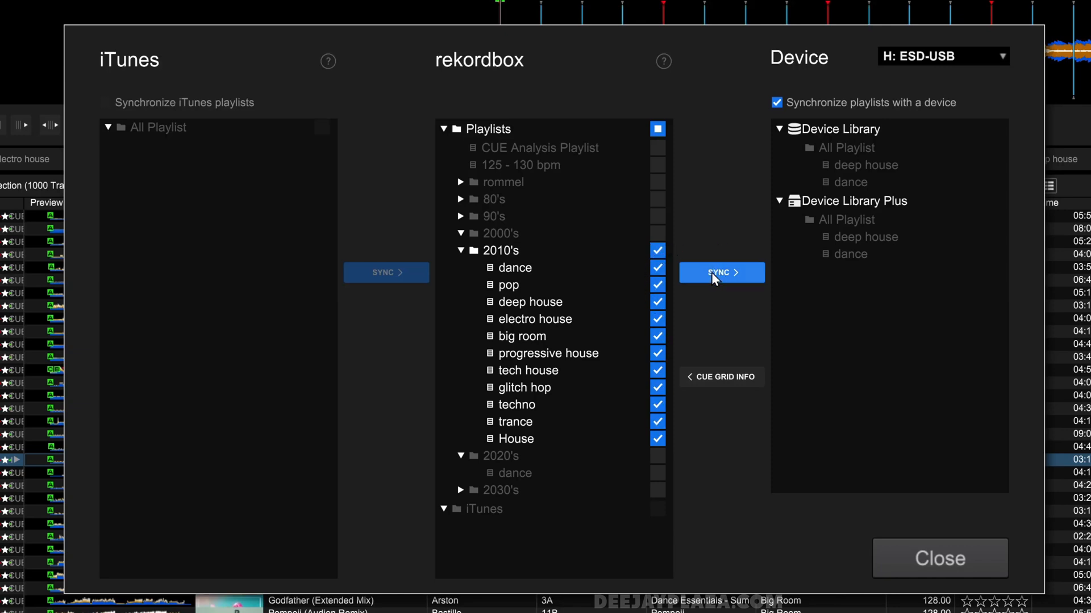
pyautogui.click(721, 272)
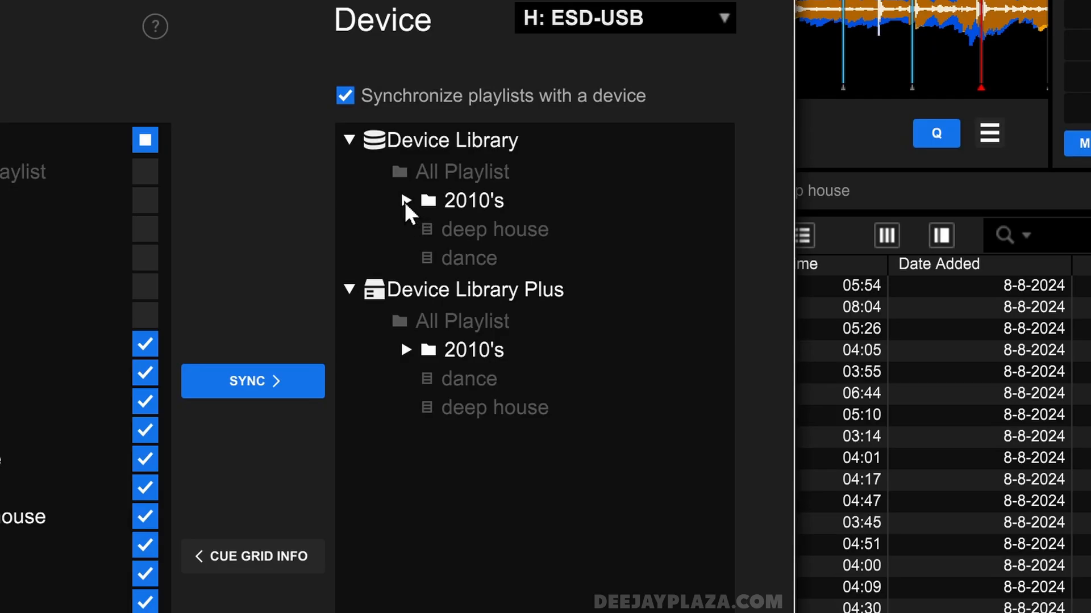
pyautogui.click(405, 201)
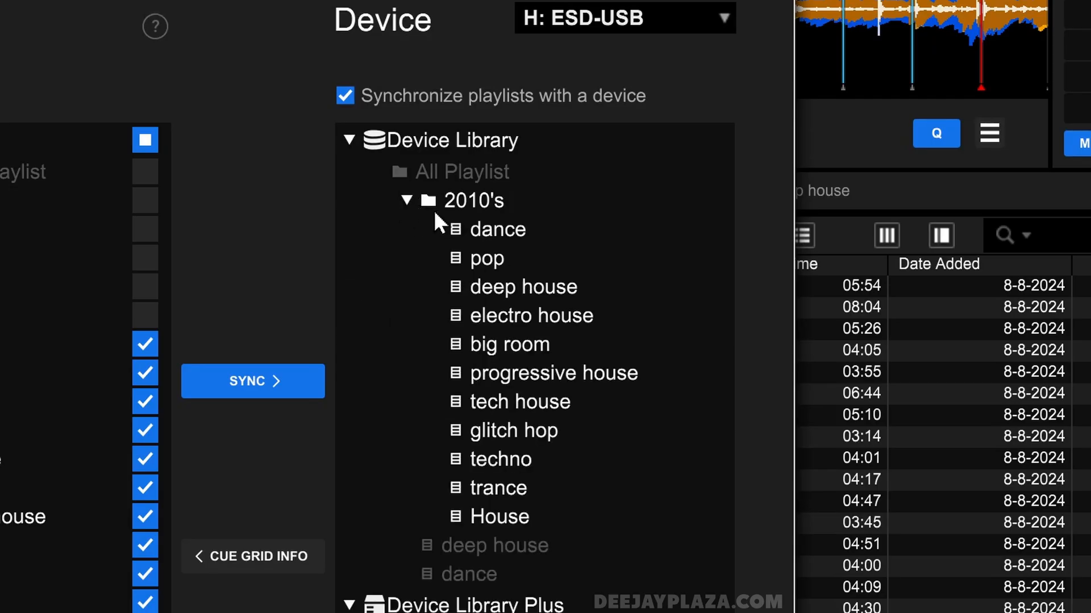
pyautogui.moveTo(525, 350)
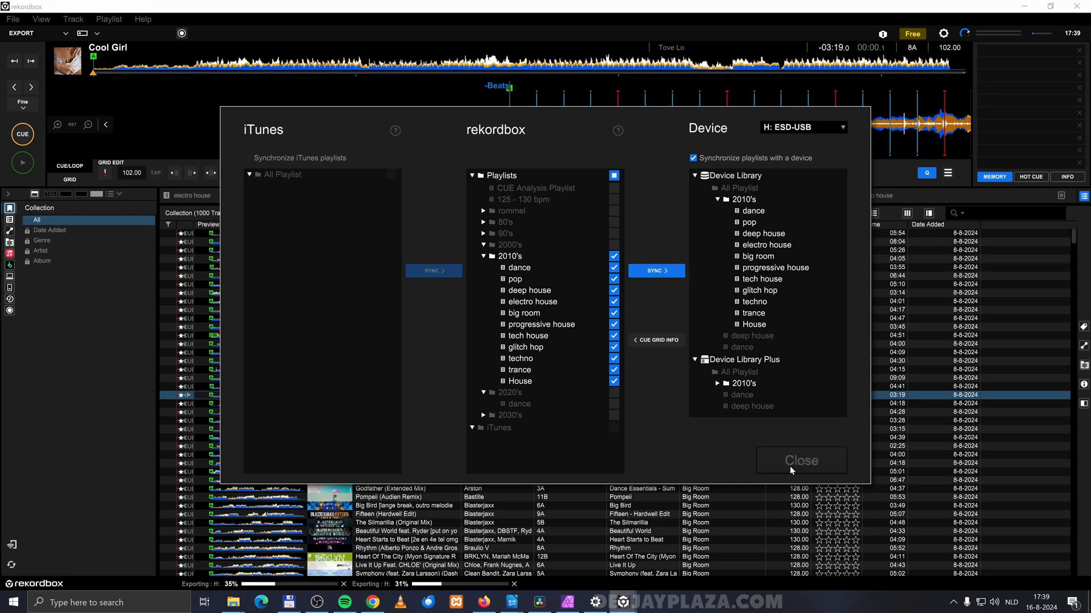
pyautogui.click(799, 461)
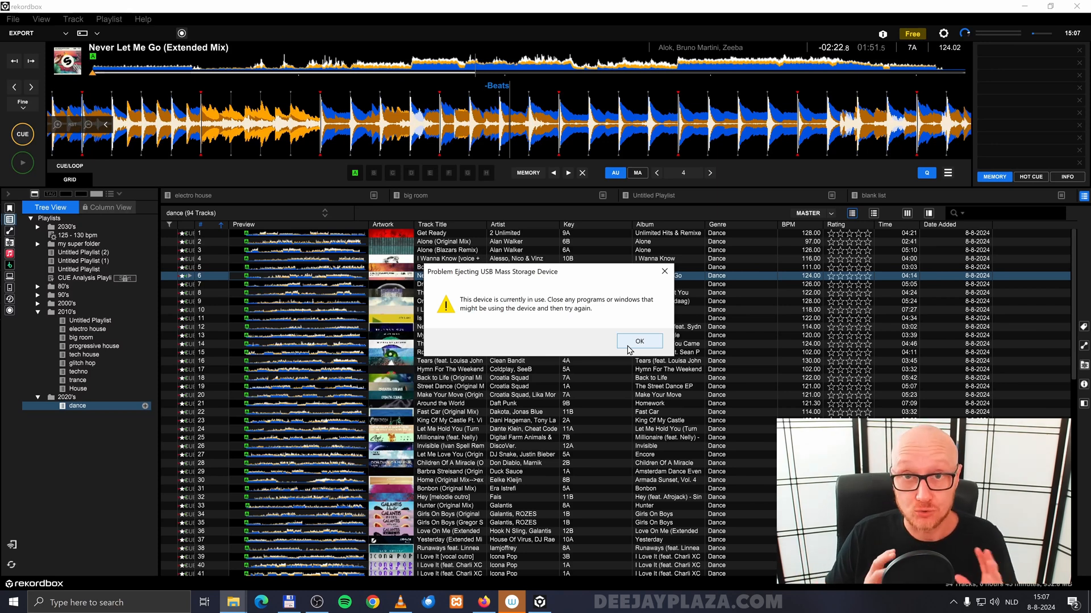
# Step: OK the 'Problem Ejecting USB Mass Storage Device' warning
pyautogui.click(637, 341)
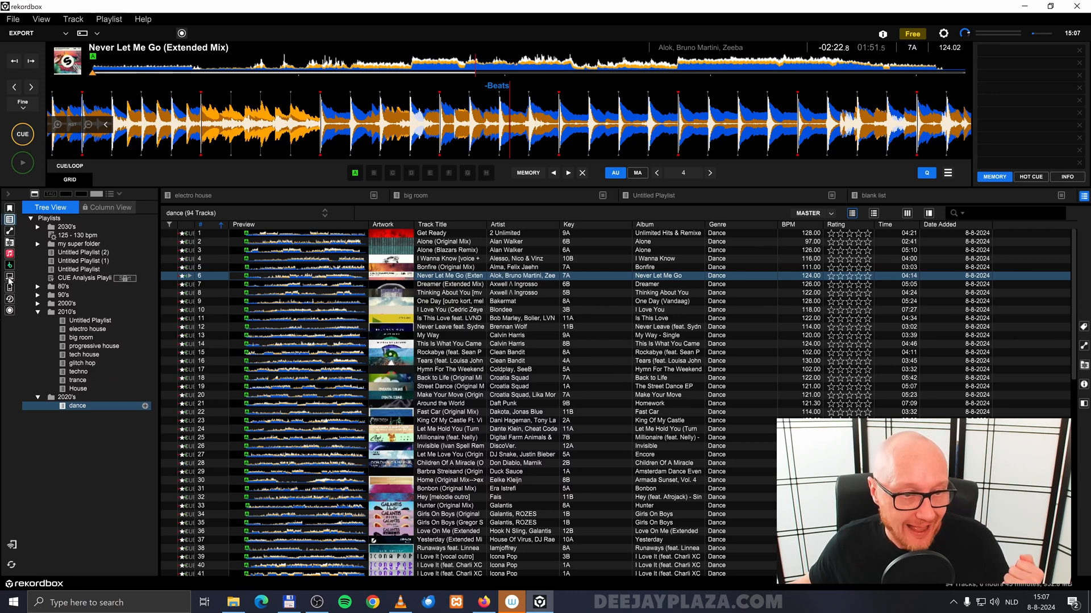
pyautogui.moveTo(10, 271)
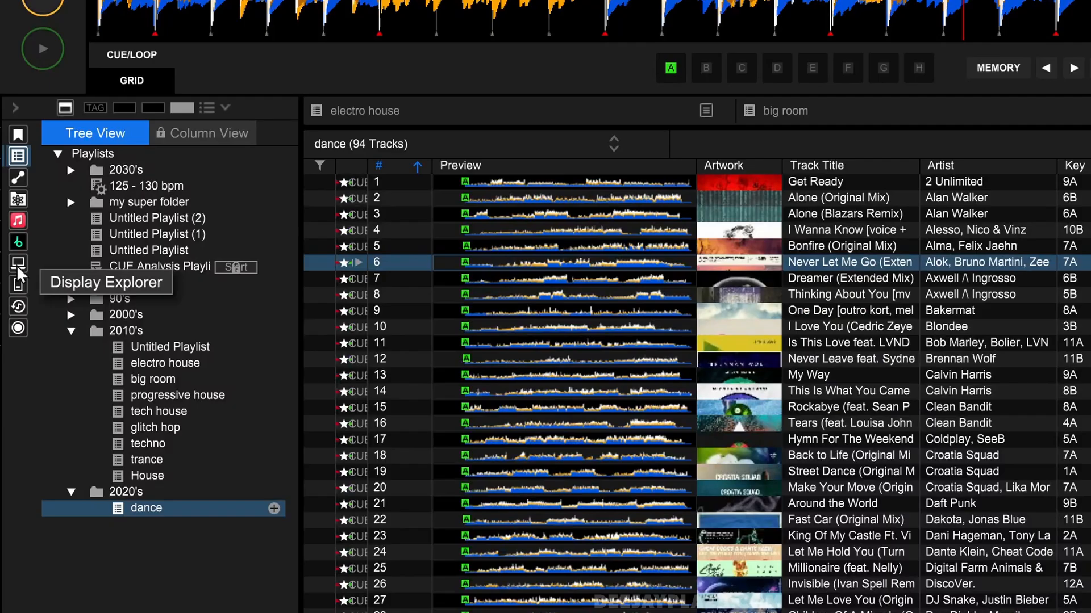
# Step: Show rekordbox's Devices panel from the sidebar, confirming no drives are listed
pyautogui.click(17, 284)
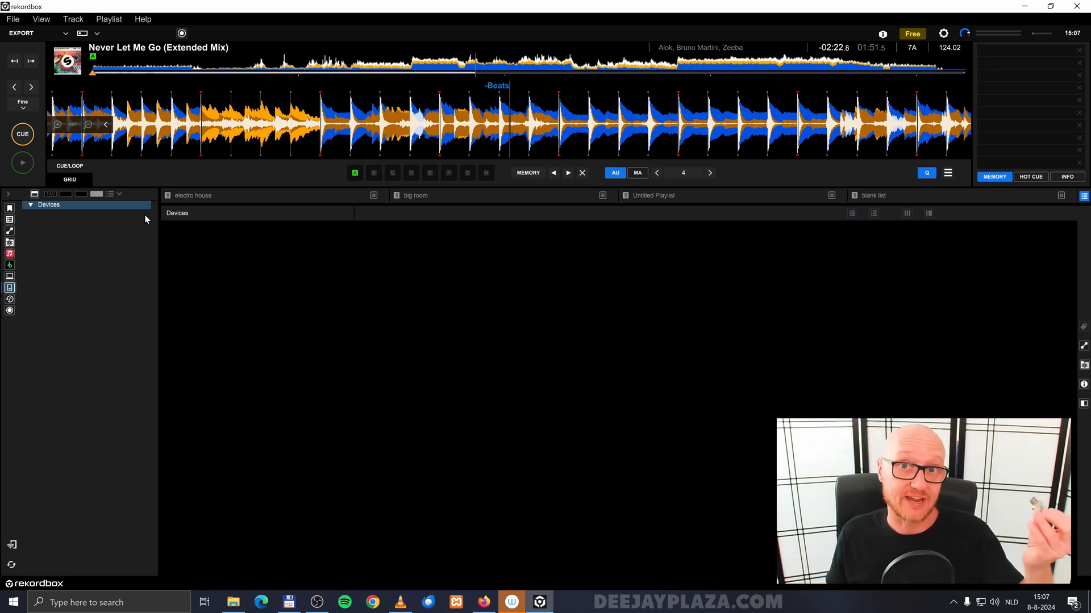
pyautogui.moveTo(419, 396)
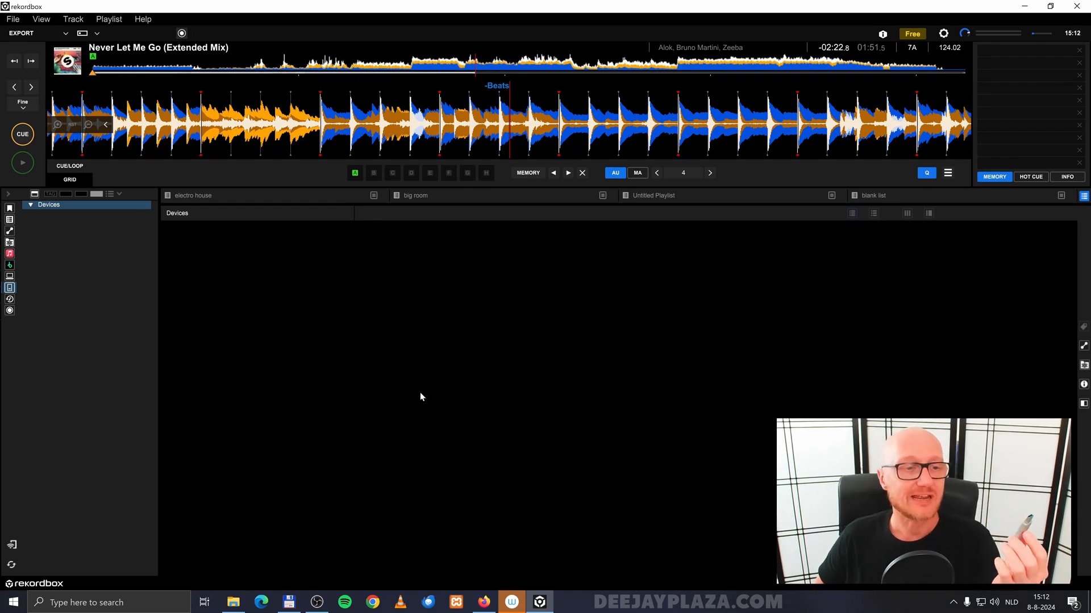